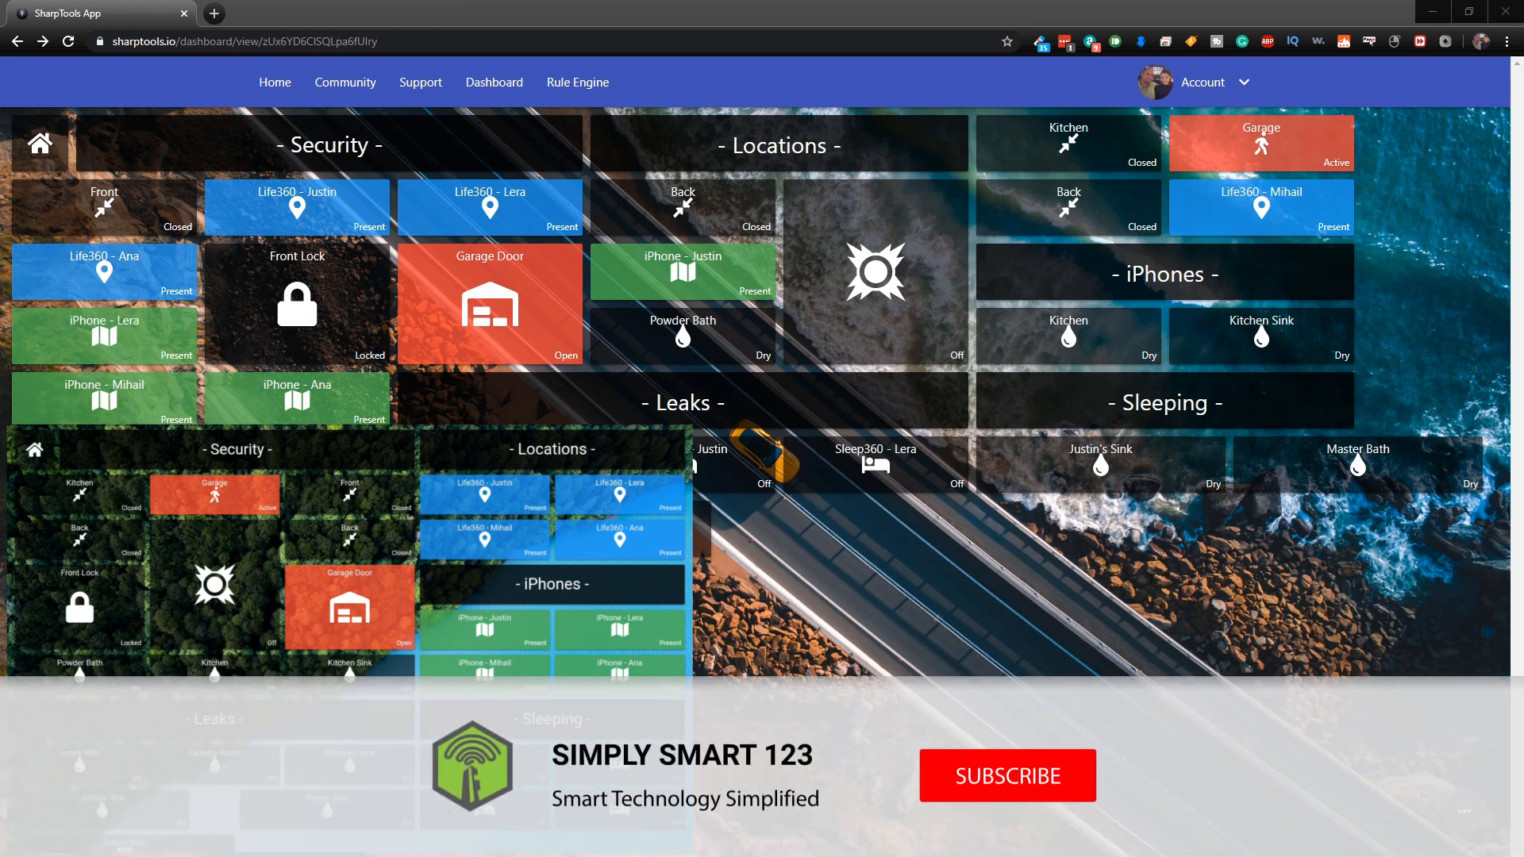
# Open the grid test dashboard and shrink Chrome from full screen toward the tablet's column width
pyautogui.click(1008, 778)
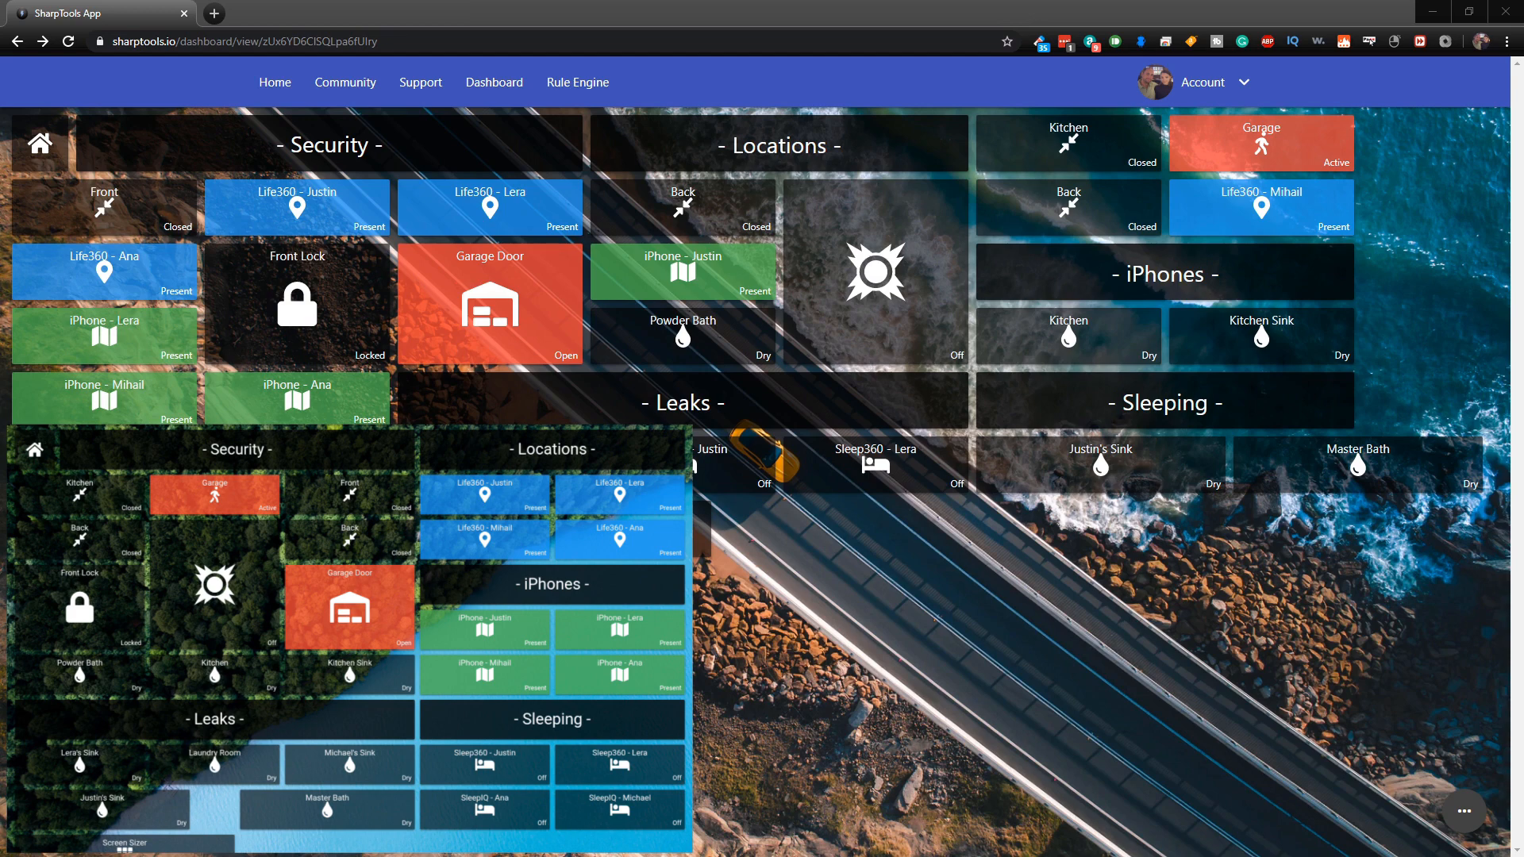
pyautogui.moveTo(533, 273)
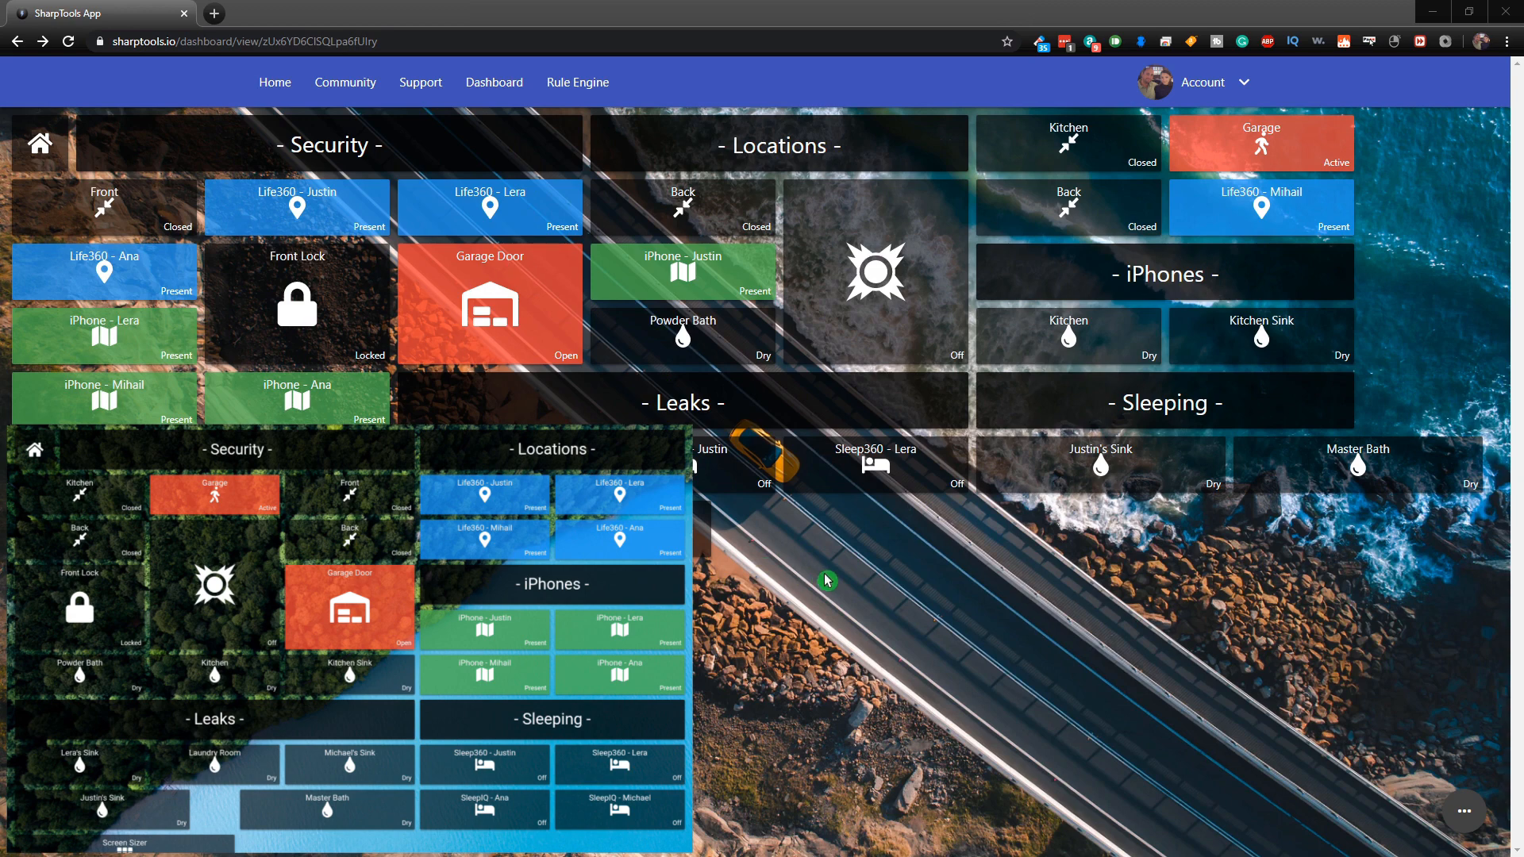
pyautogui.moveTo(822, 574)
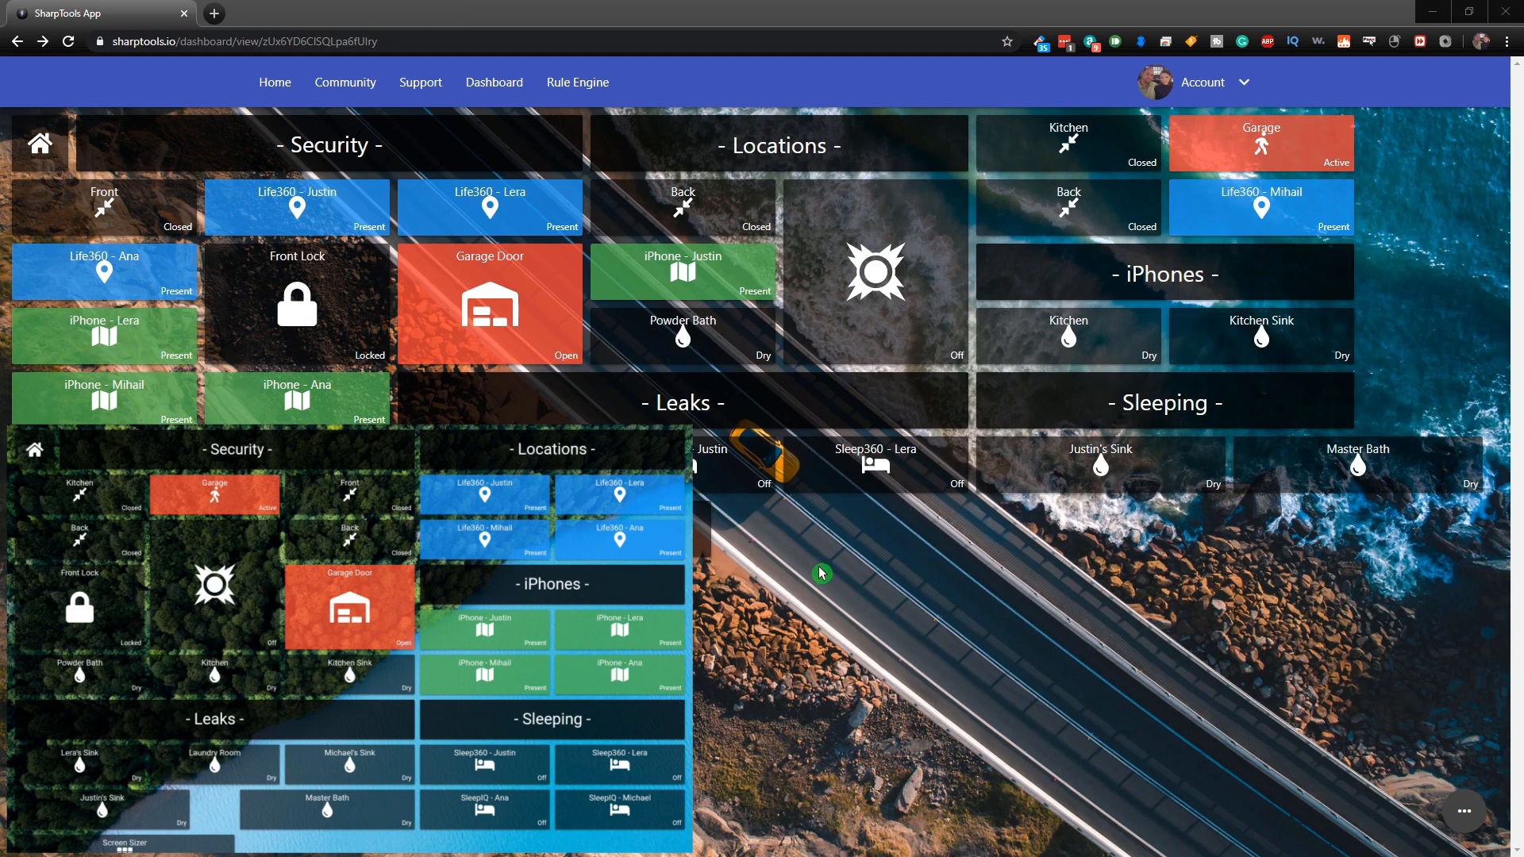
pyautogui.moveTo(530, 74)
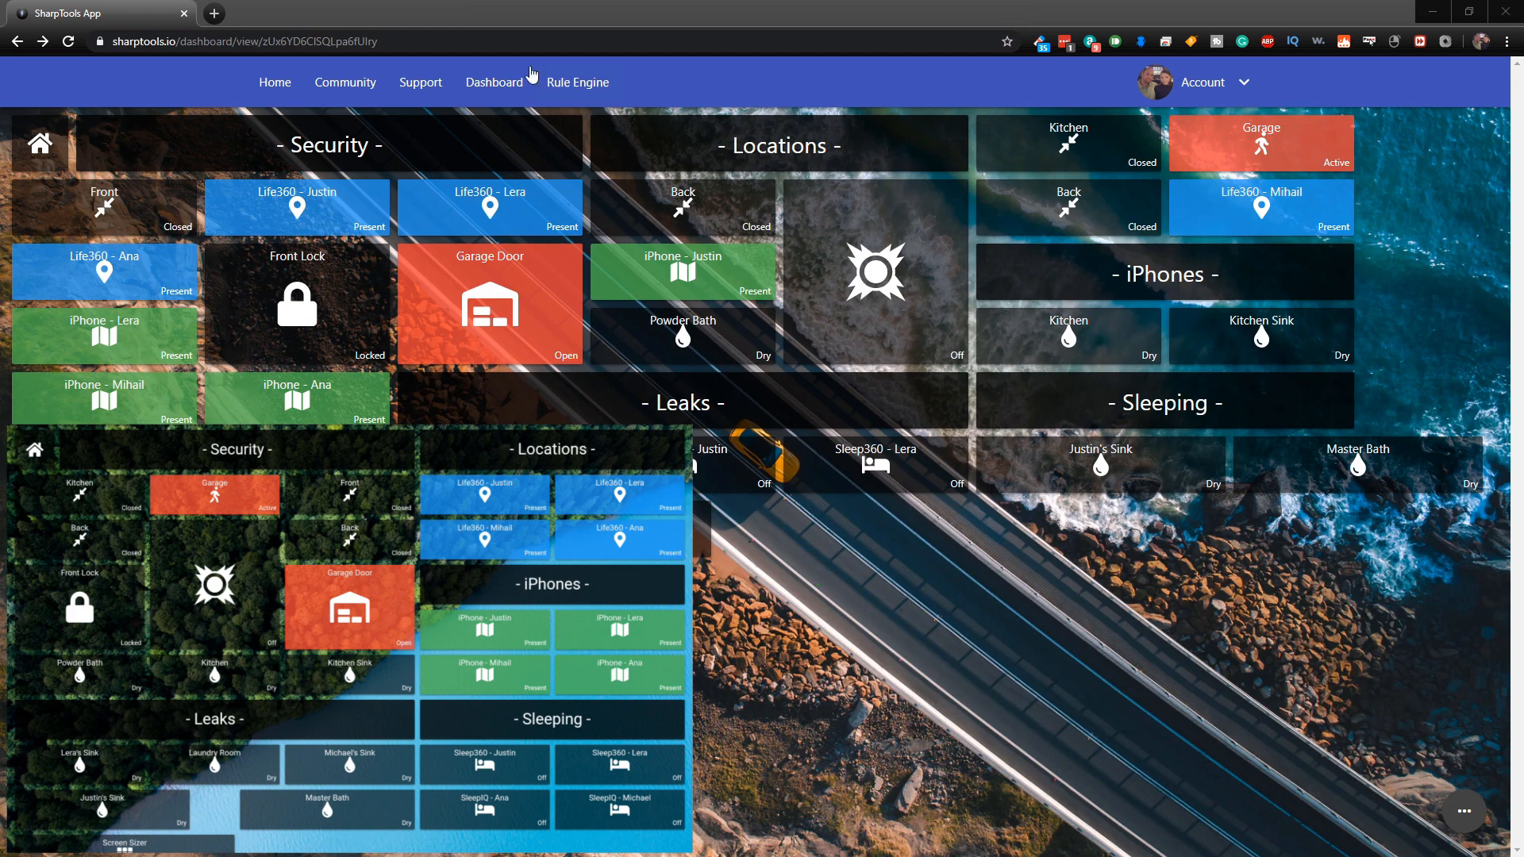
pyautogui.moveTo(724, 417)
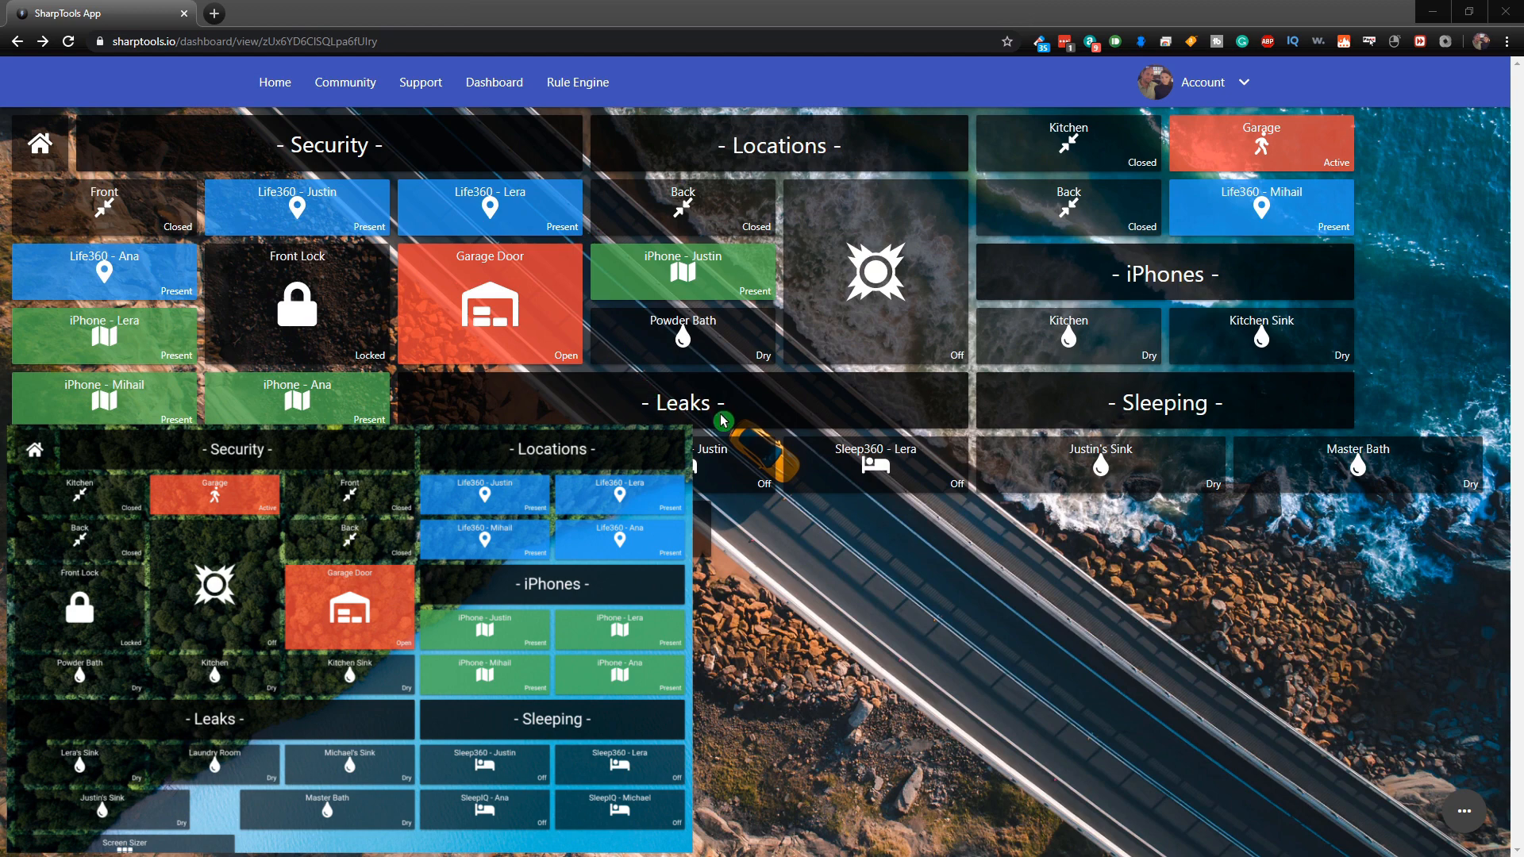
pyautogui.moveTo(727, 465)
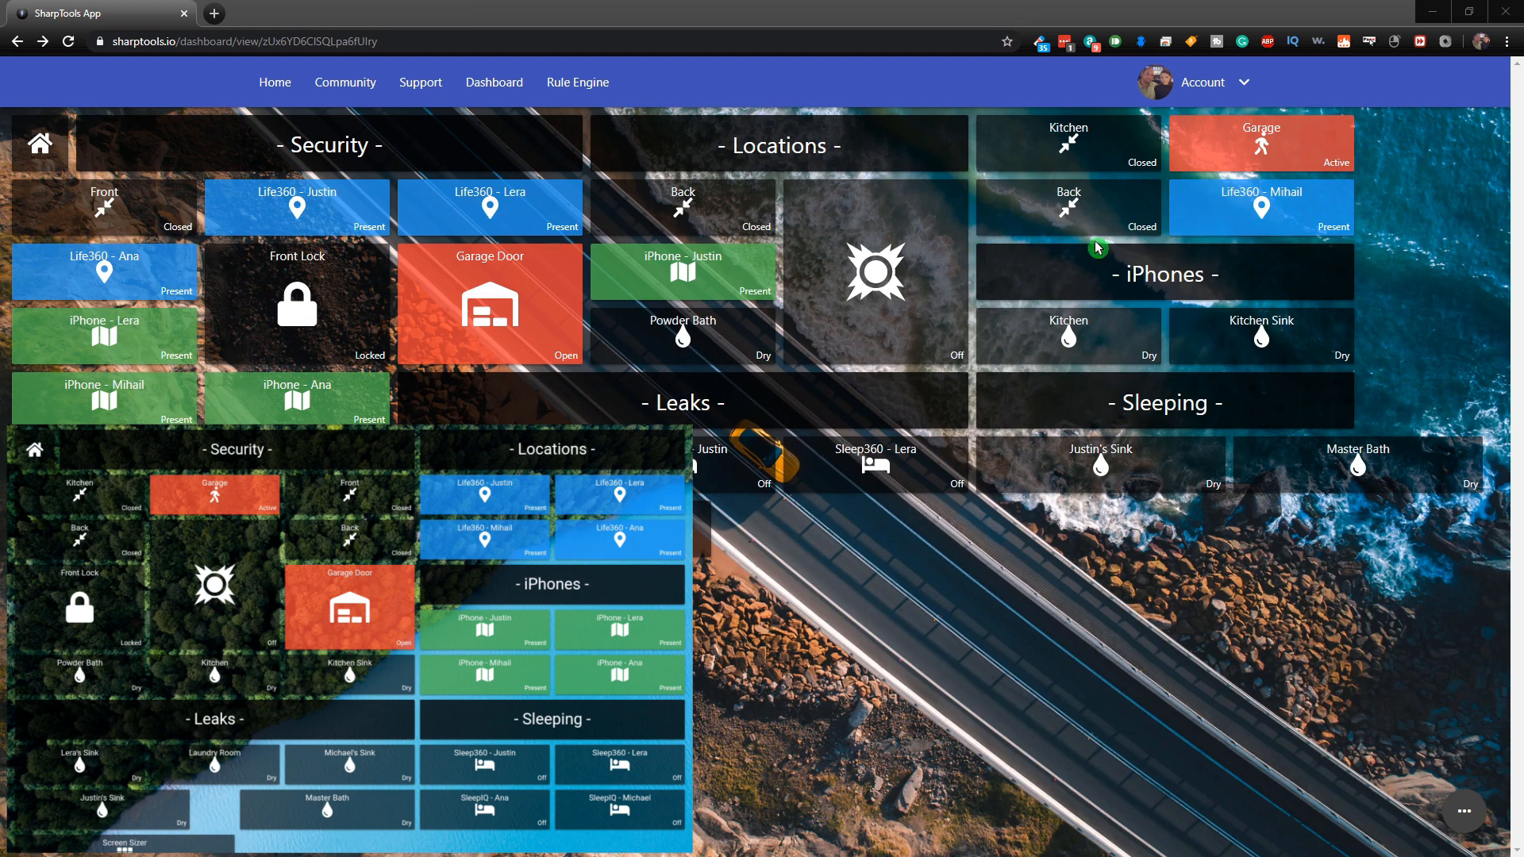
pyautogui.moveTo(565, 338)
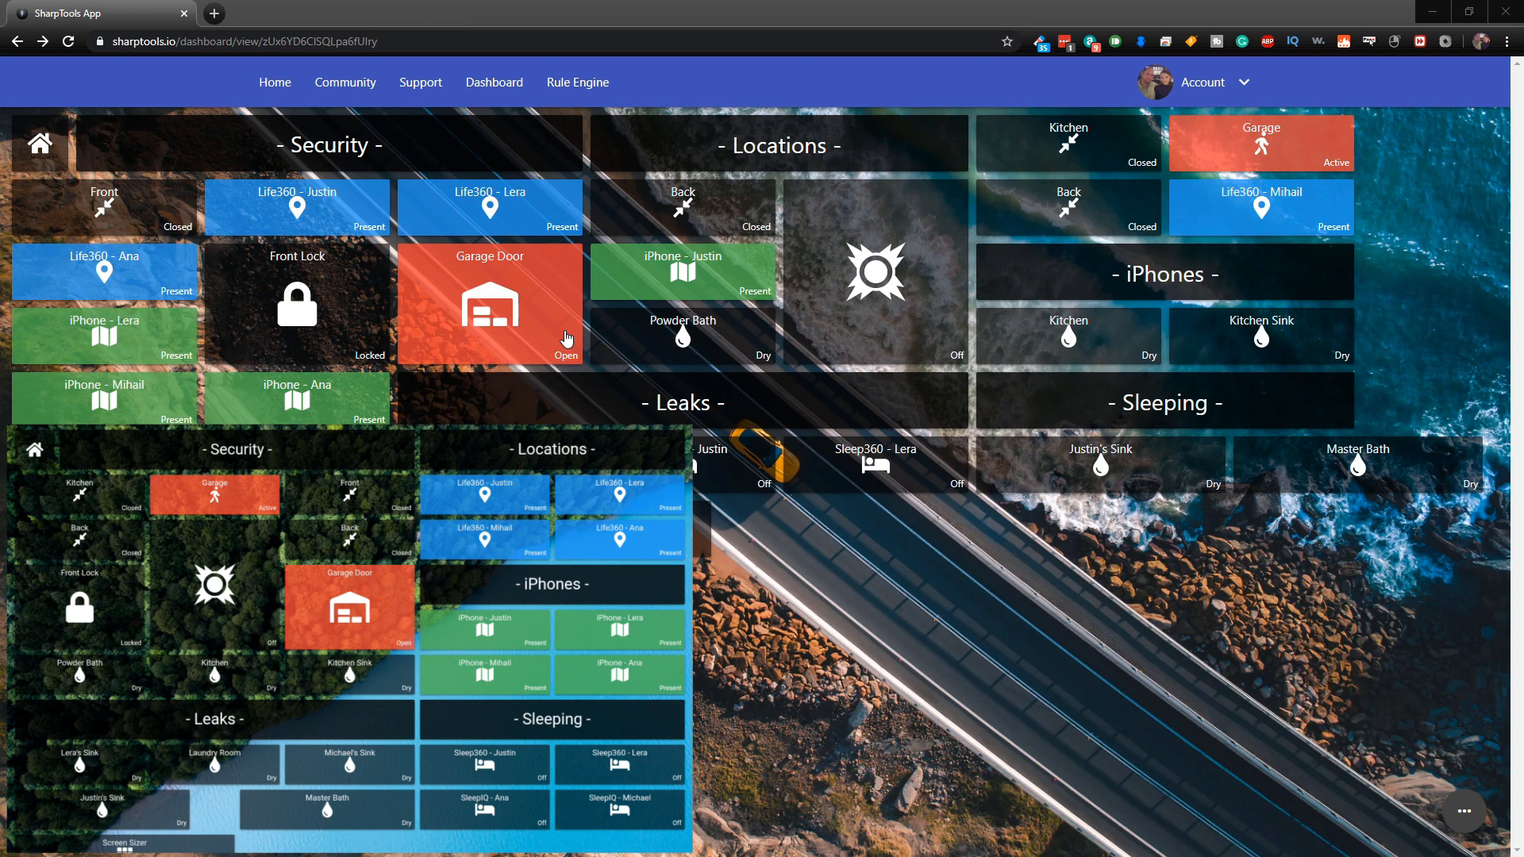
pyautogui.moveTo(1330, 23)
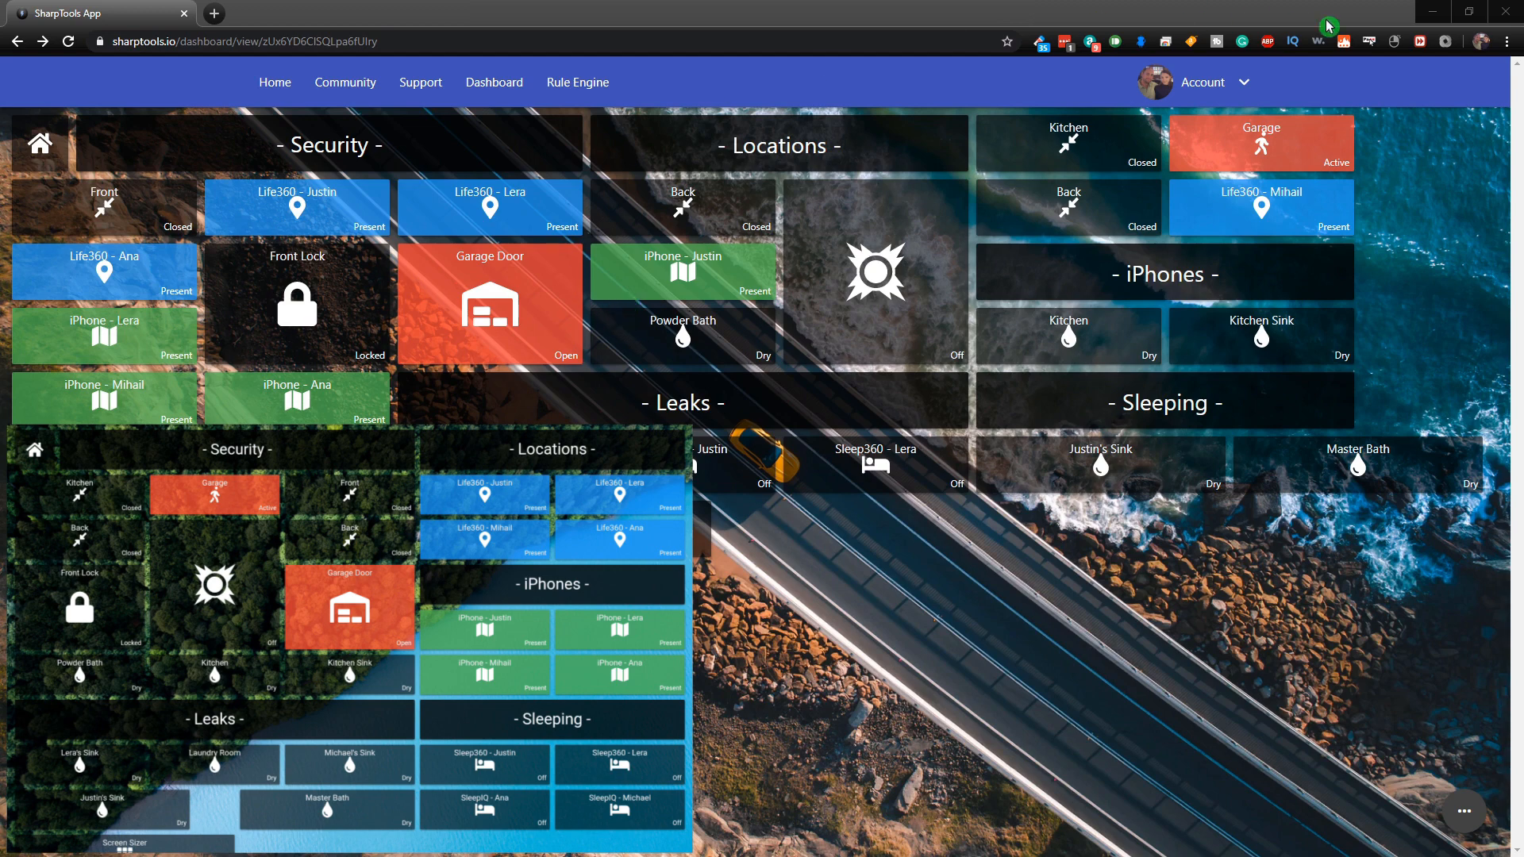
pyautogui.moveTo(1473, 29)
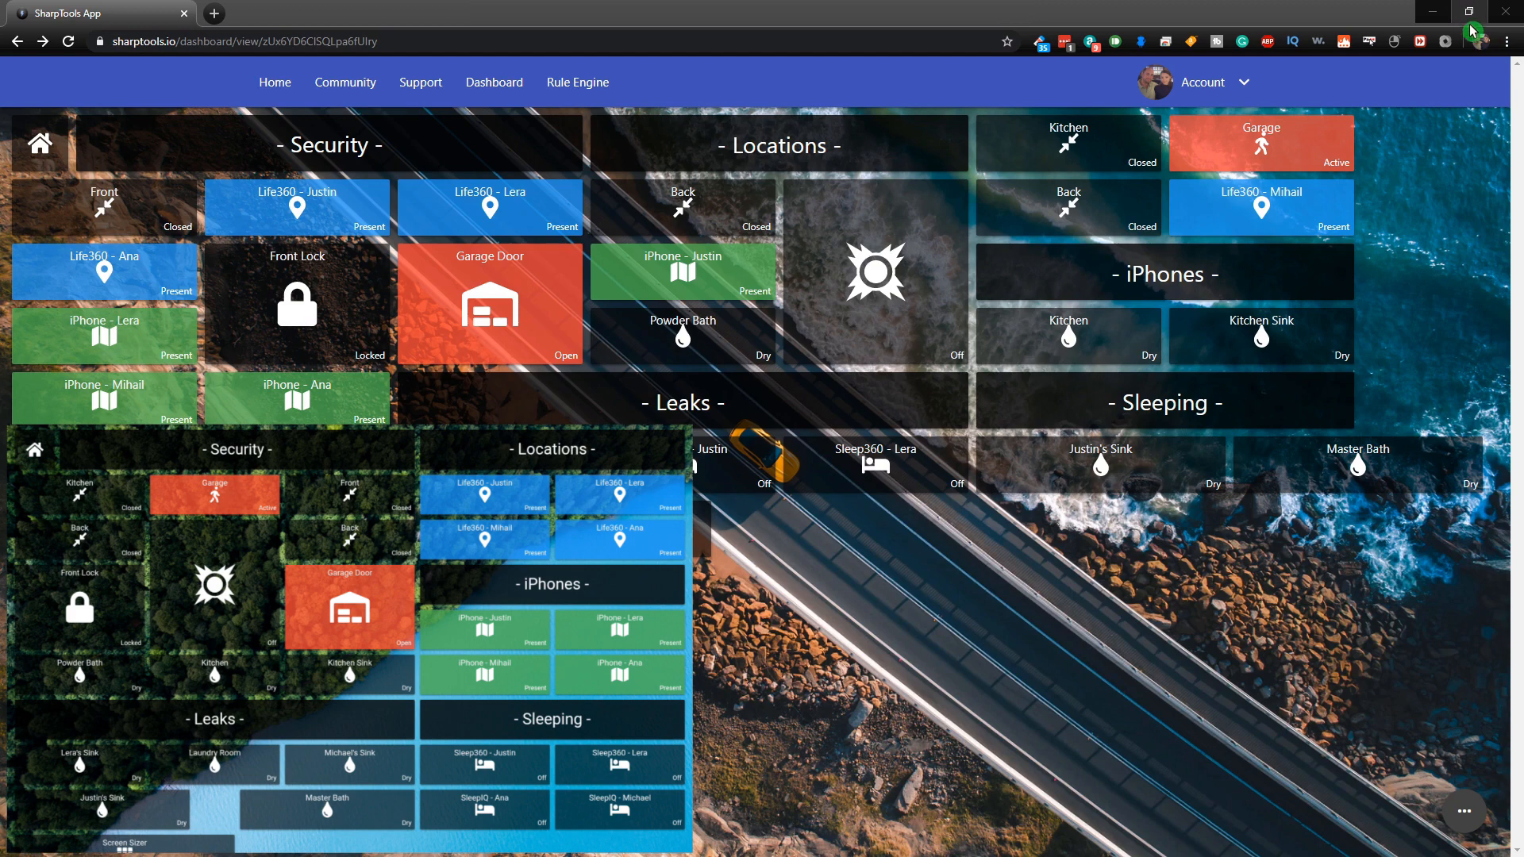
pyautogui.click(1479, 11)
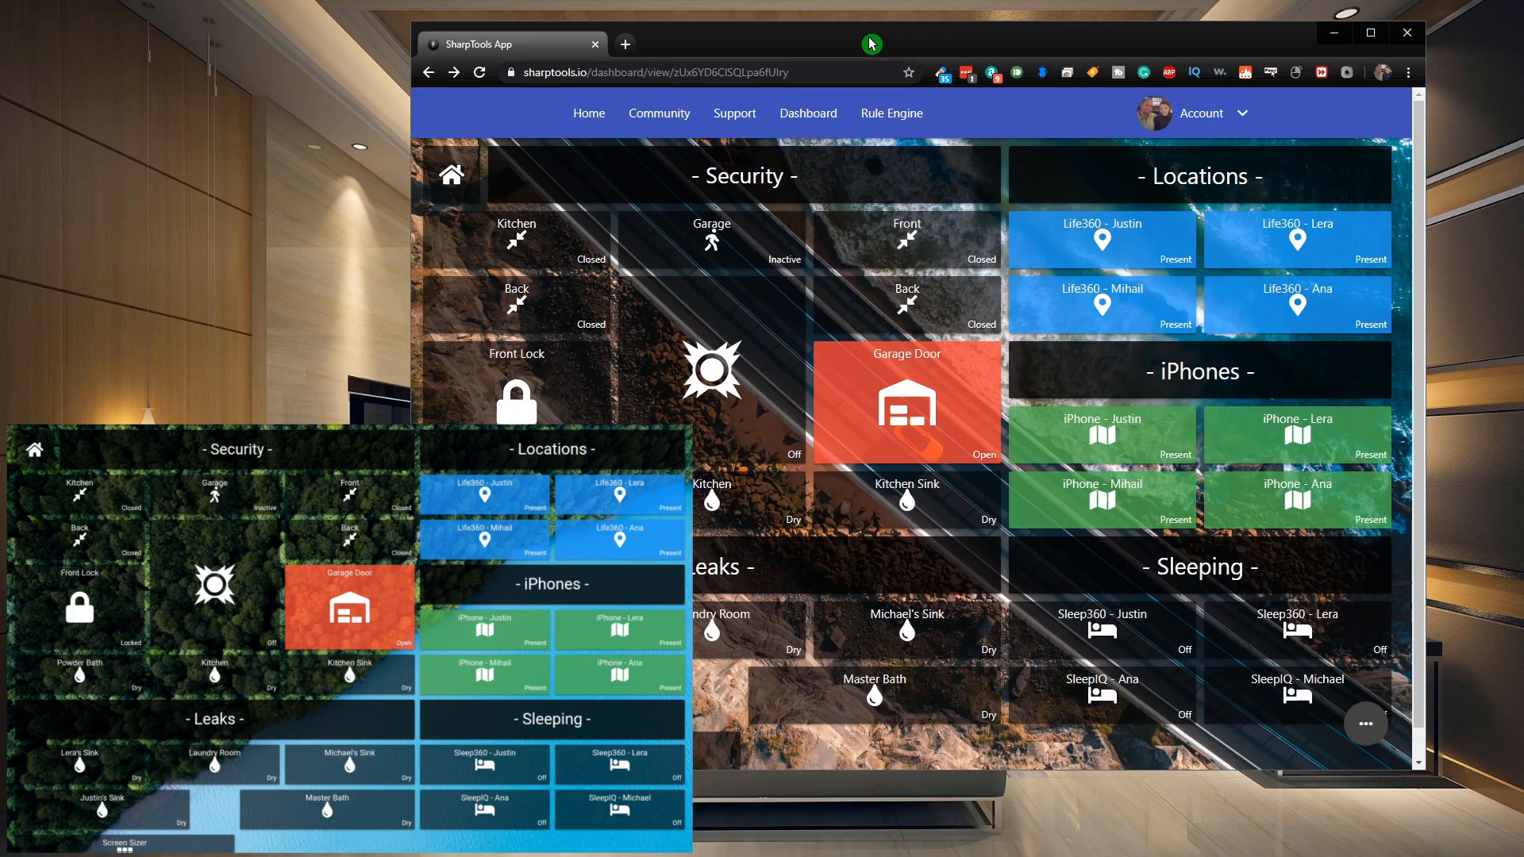
pyautogui.moveTo(743, 728)
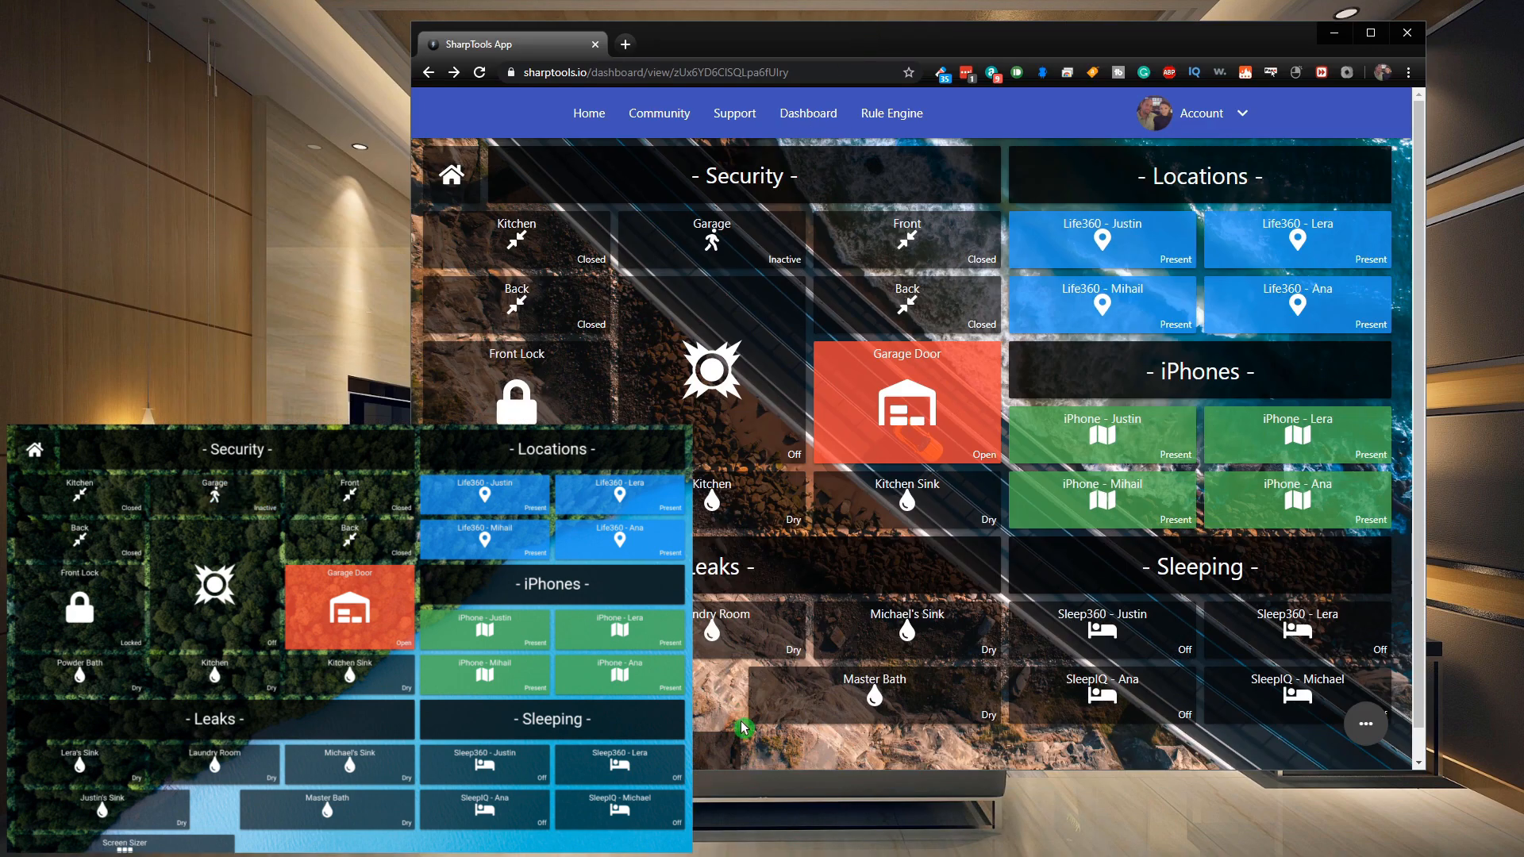
pyautogui.moveTo(903, 650)
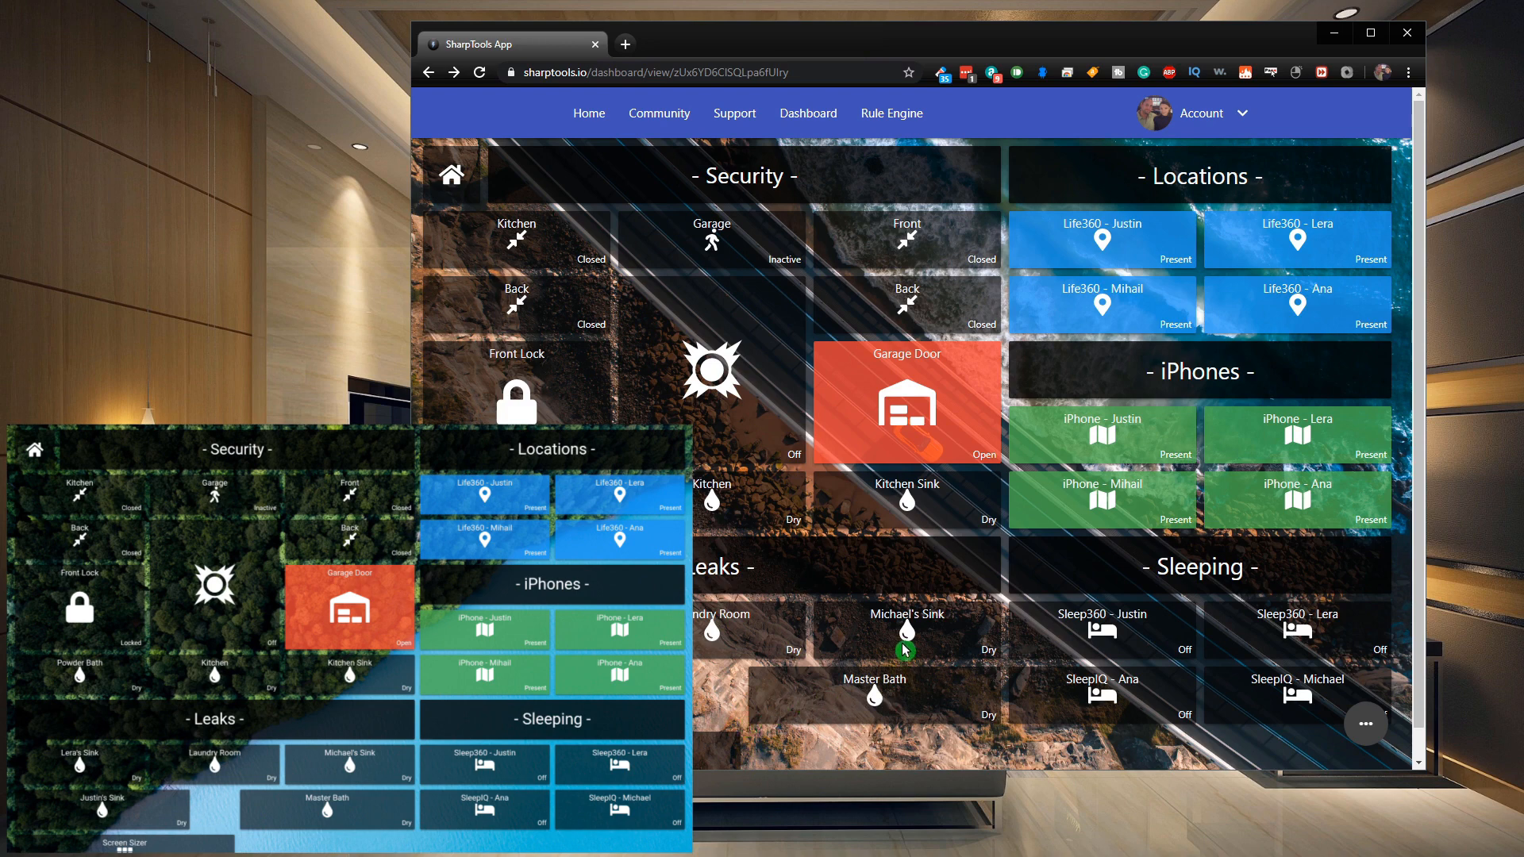
pyautogui.moveTo(405, 313)
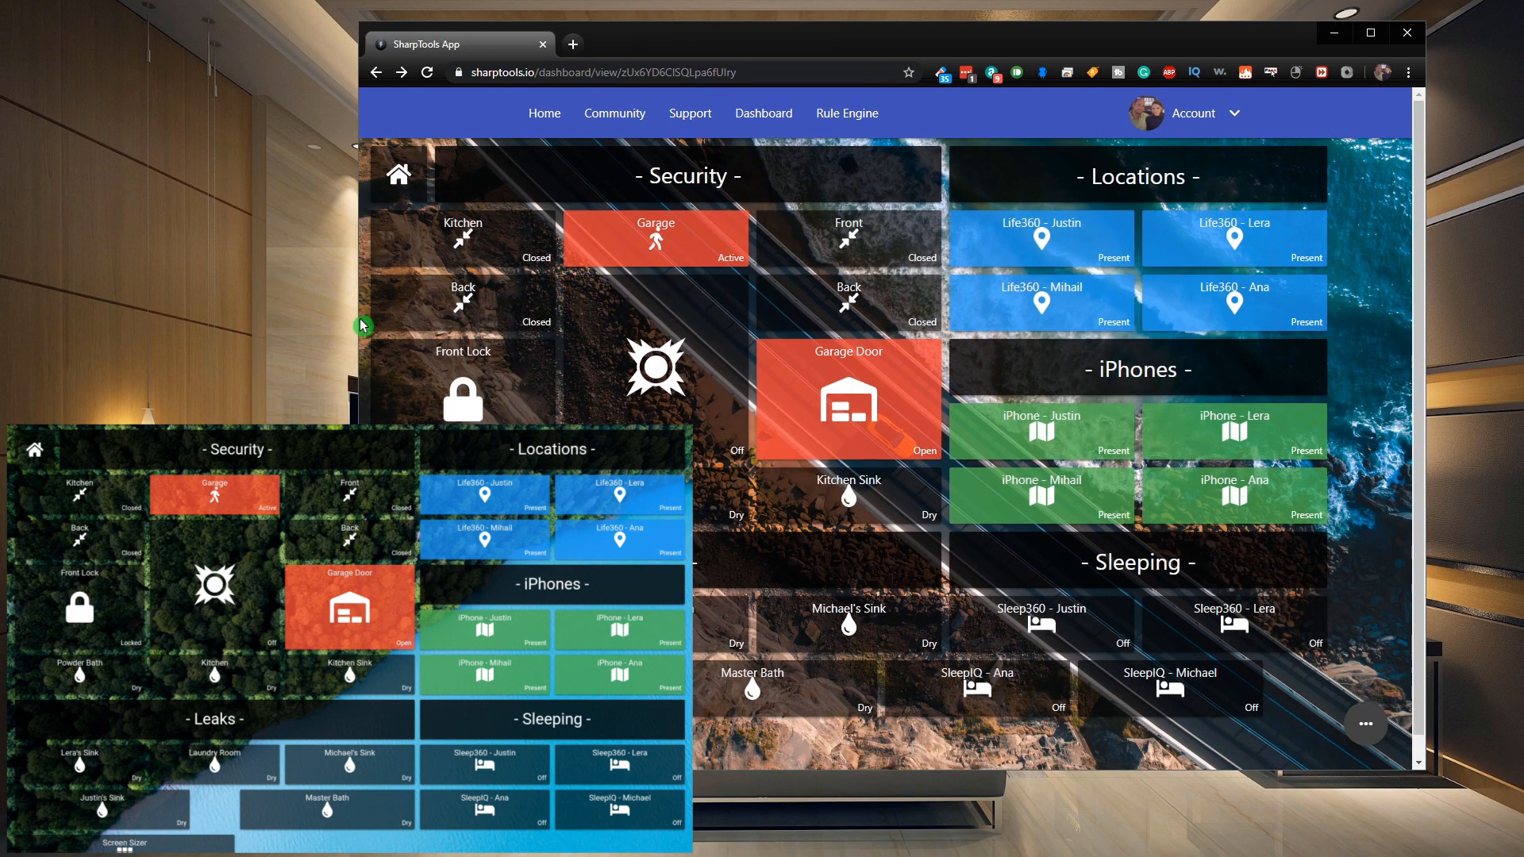
pyautogui.moveTo(987, 451)
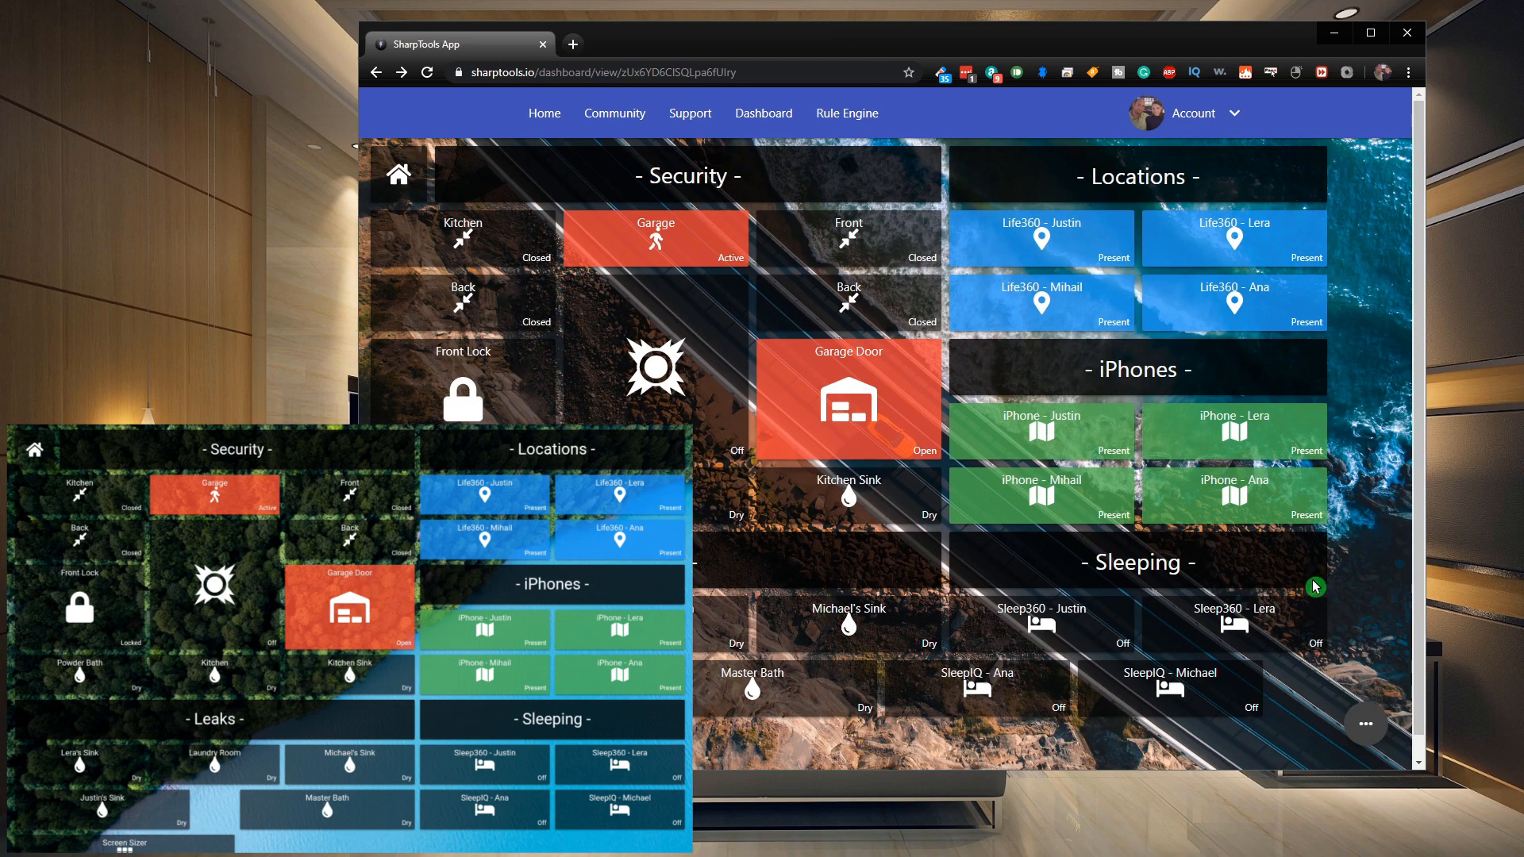
pyautogui.moveTo(1289, 673)
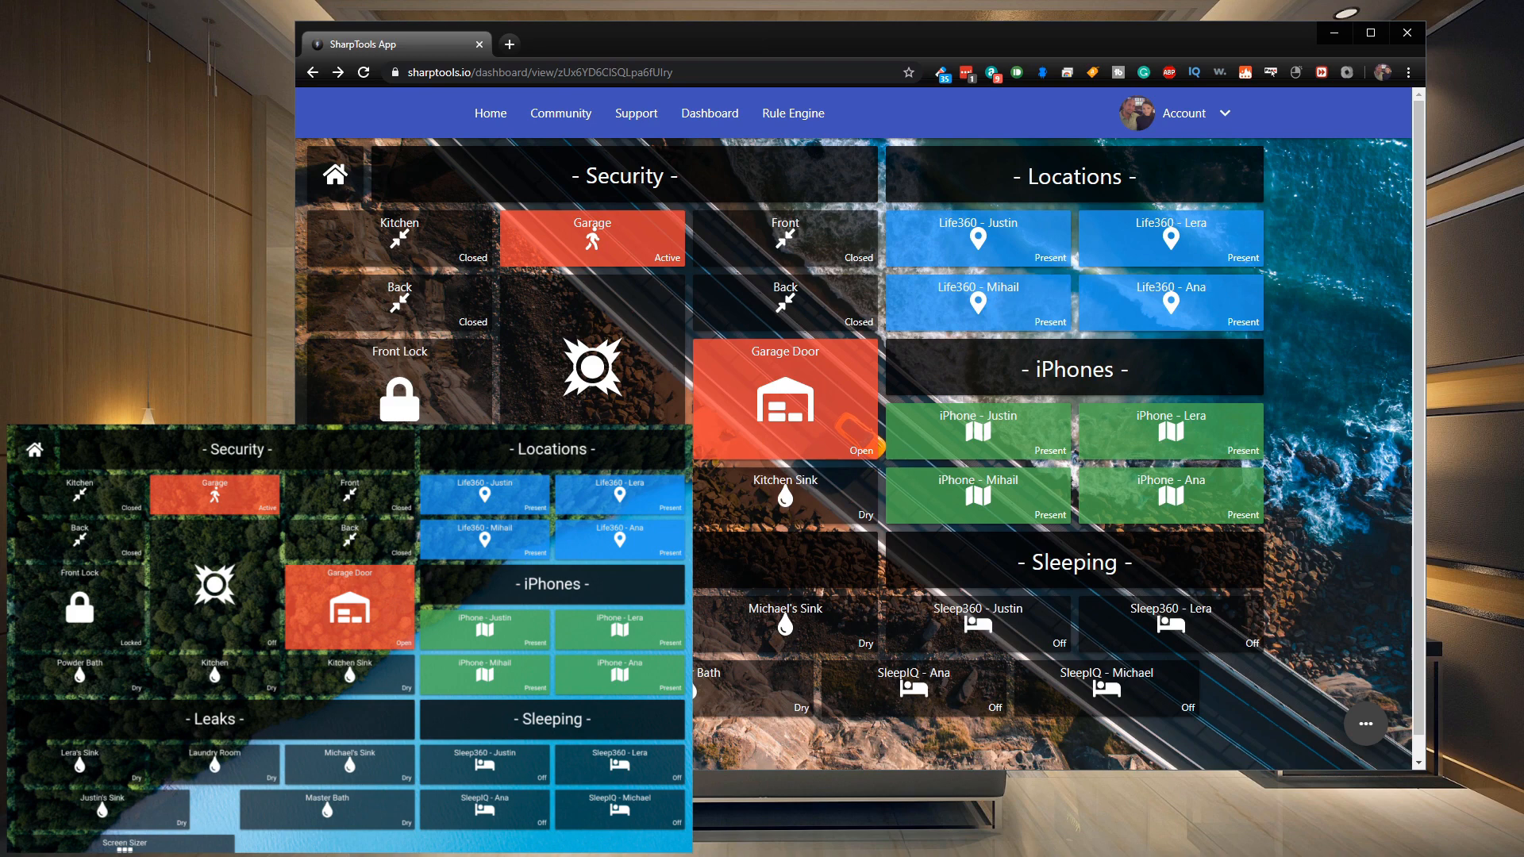
pyautogui.moveTo(292, 416)
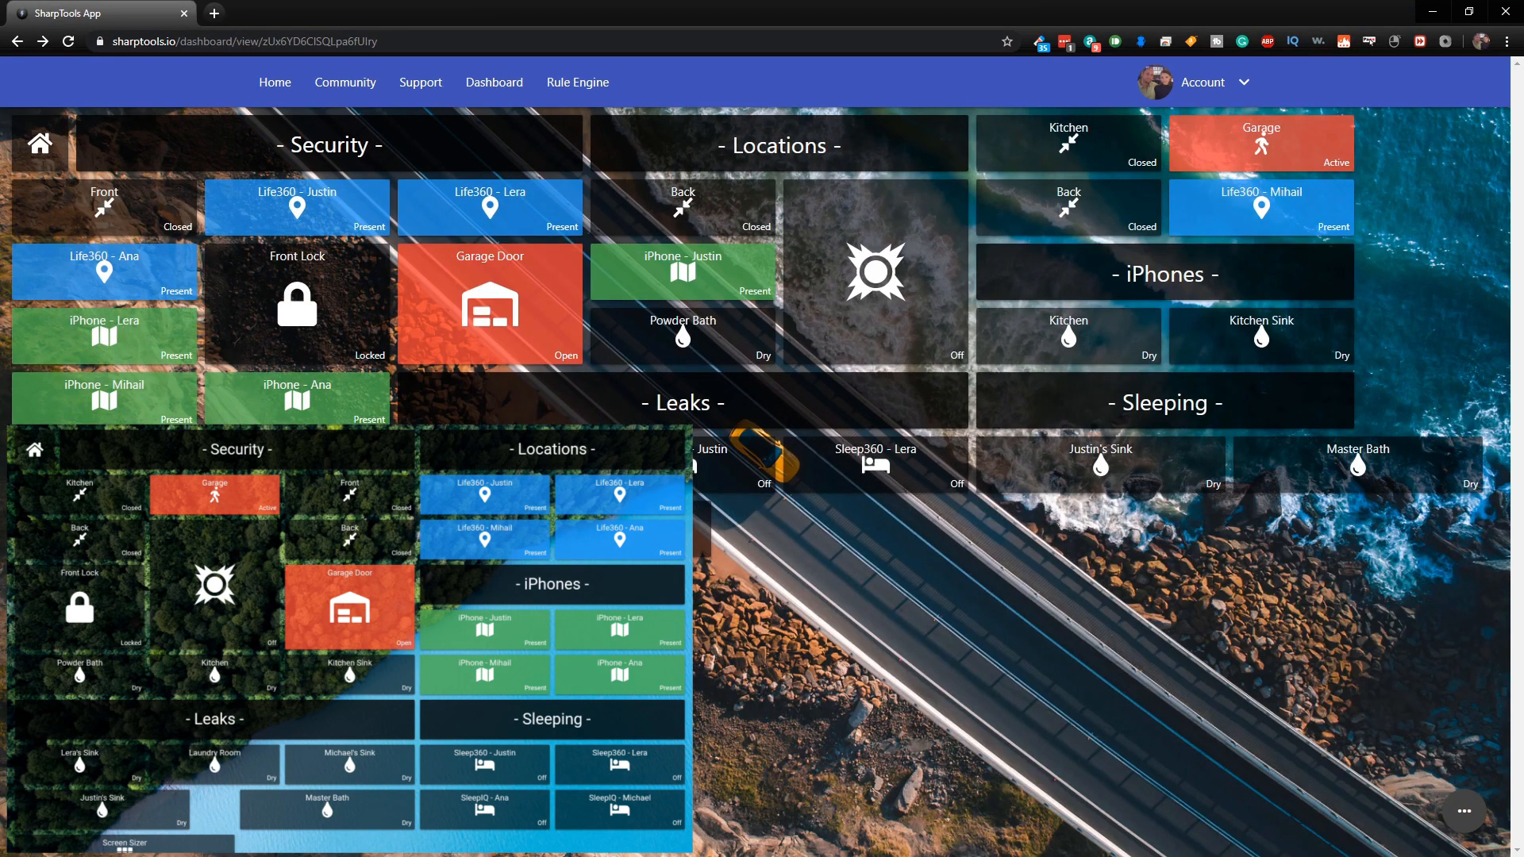
pyautogui.moveTo(914, 240)
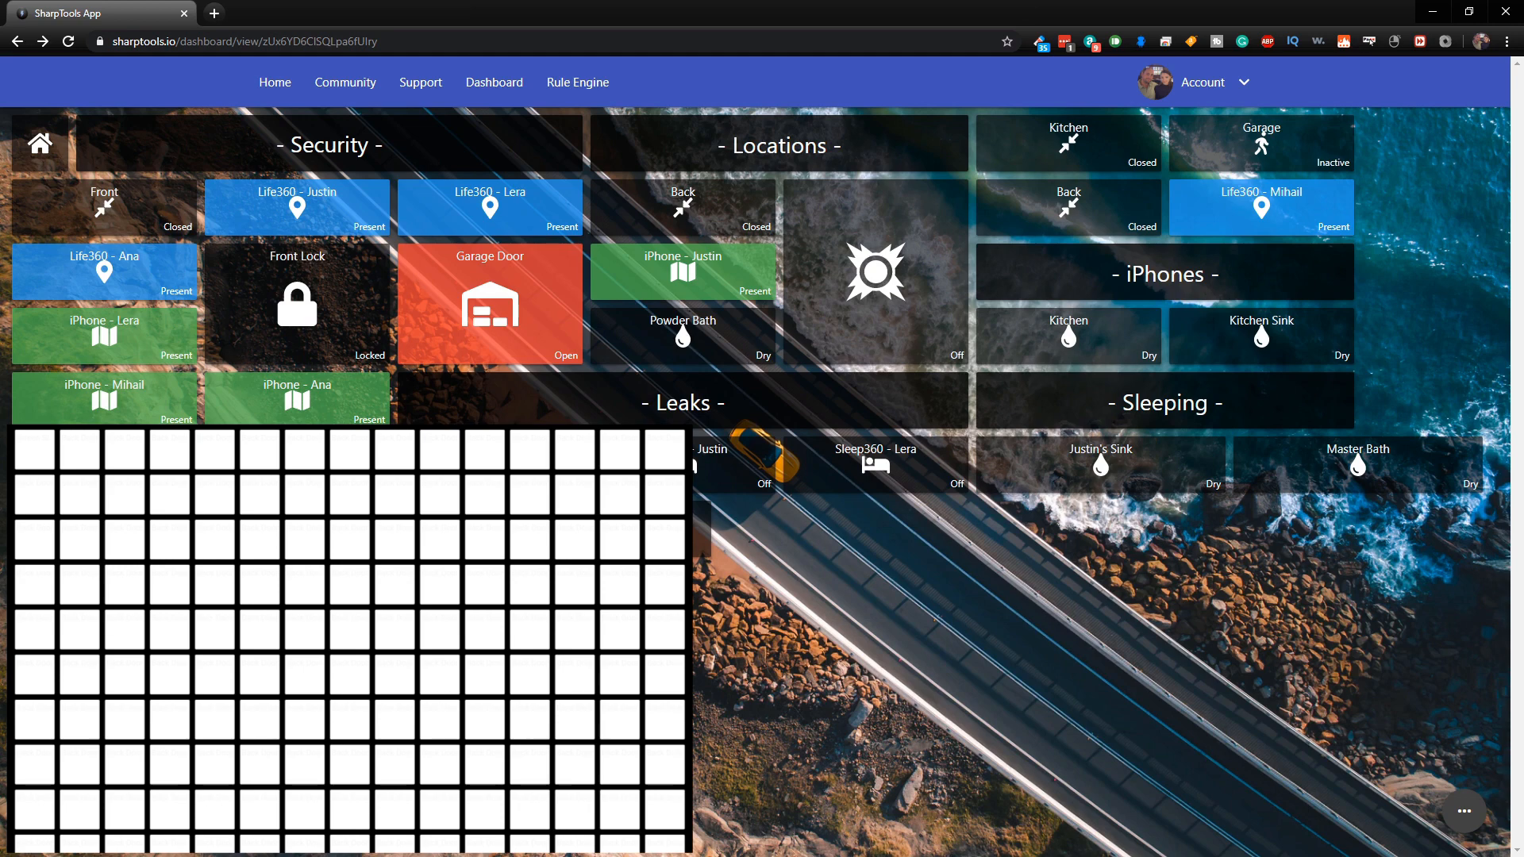
pyautogui.moveTo(421, 136)
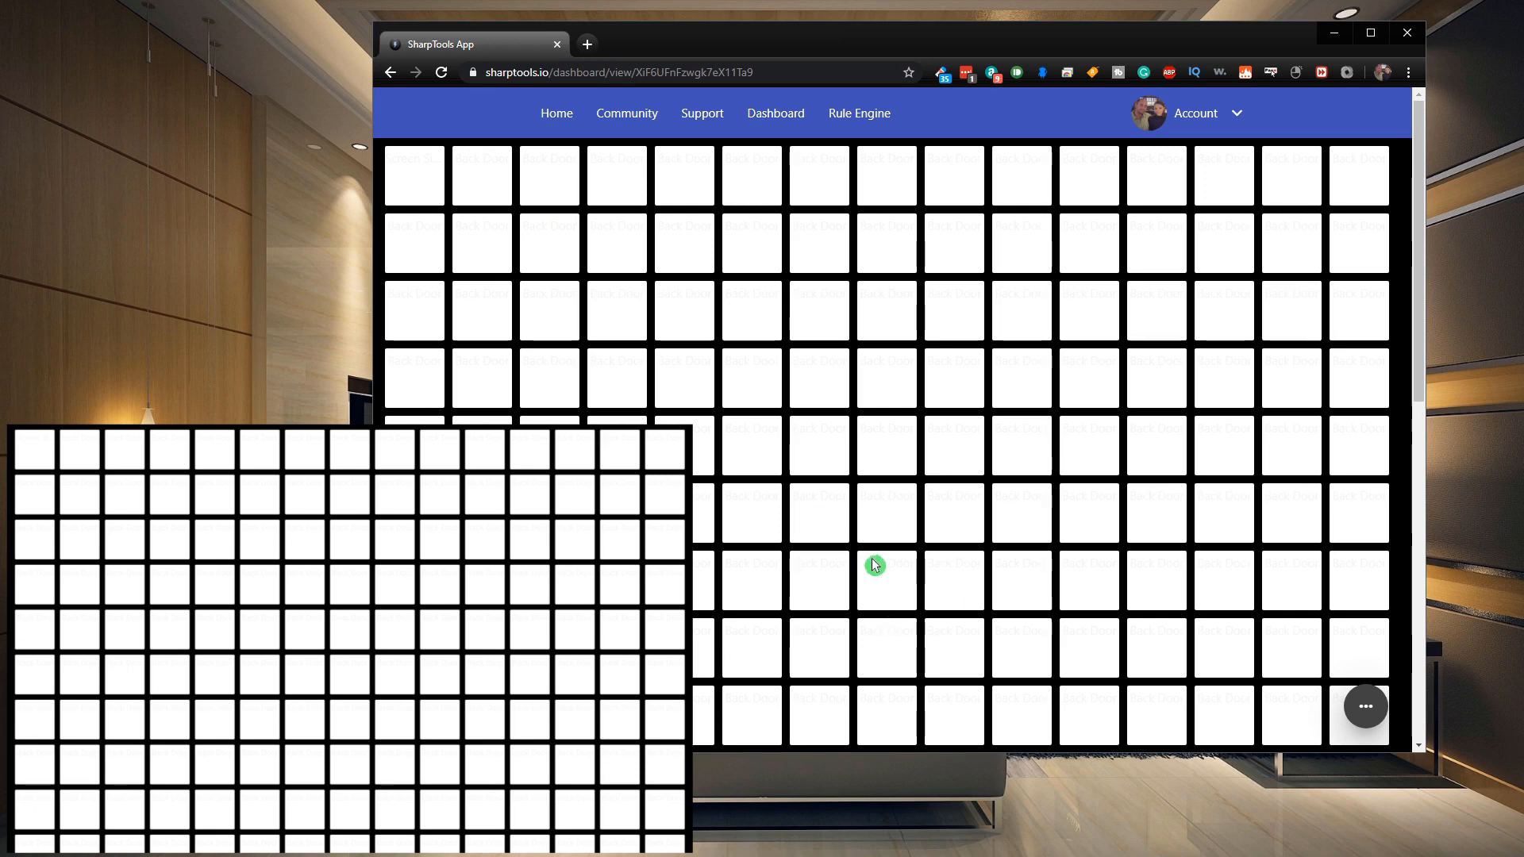
pyautogui.moveTo(1159, 163)
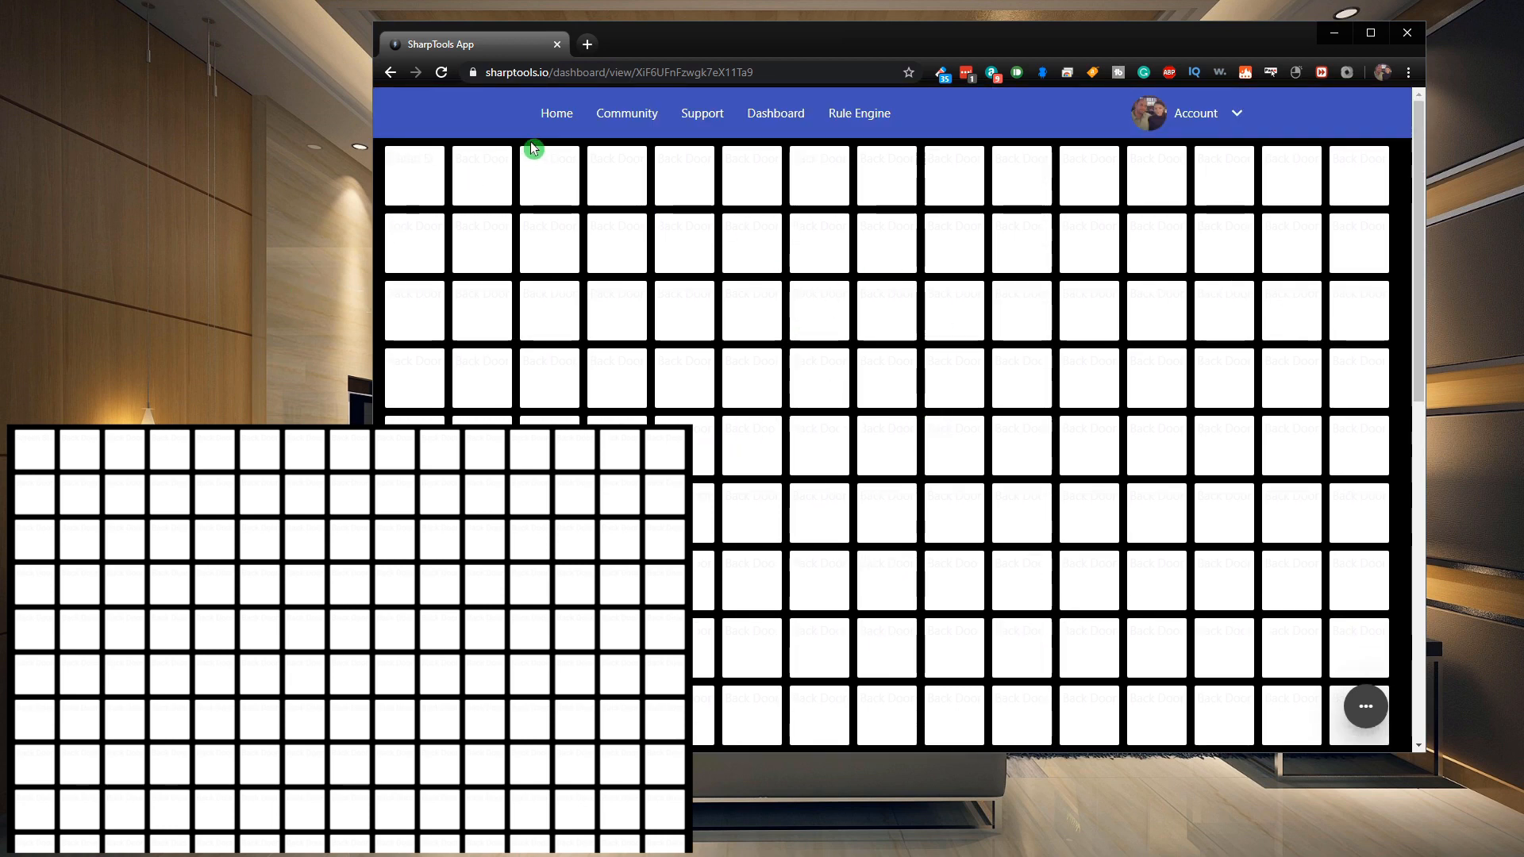
pyautogui.scroll(-3)
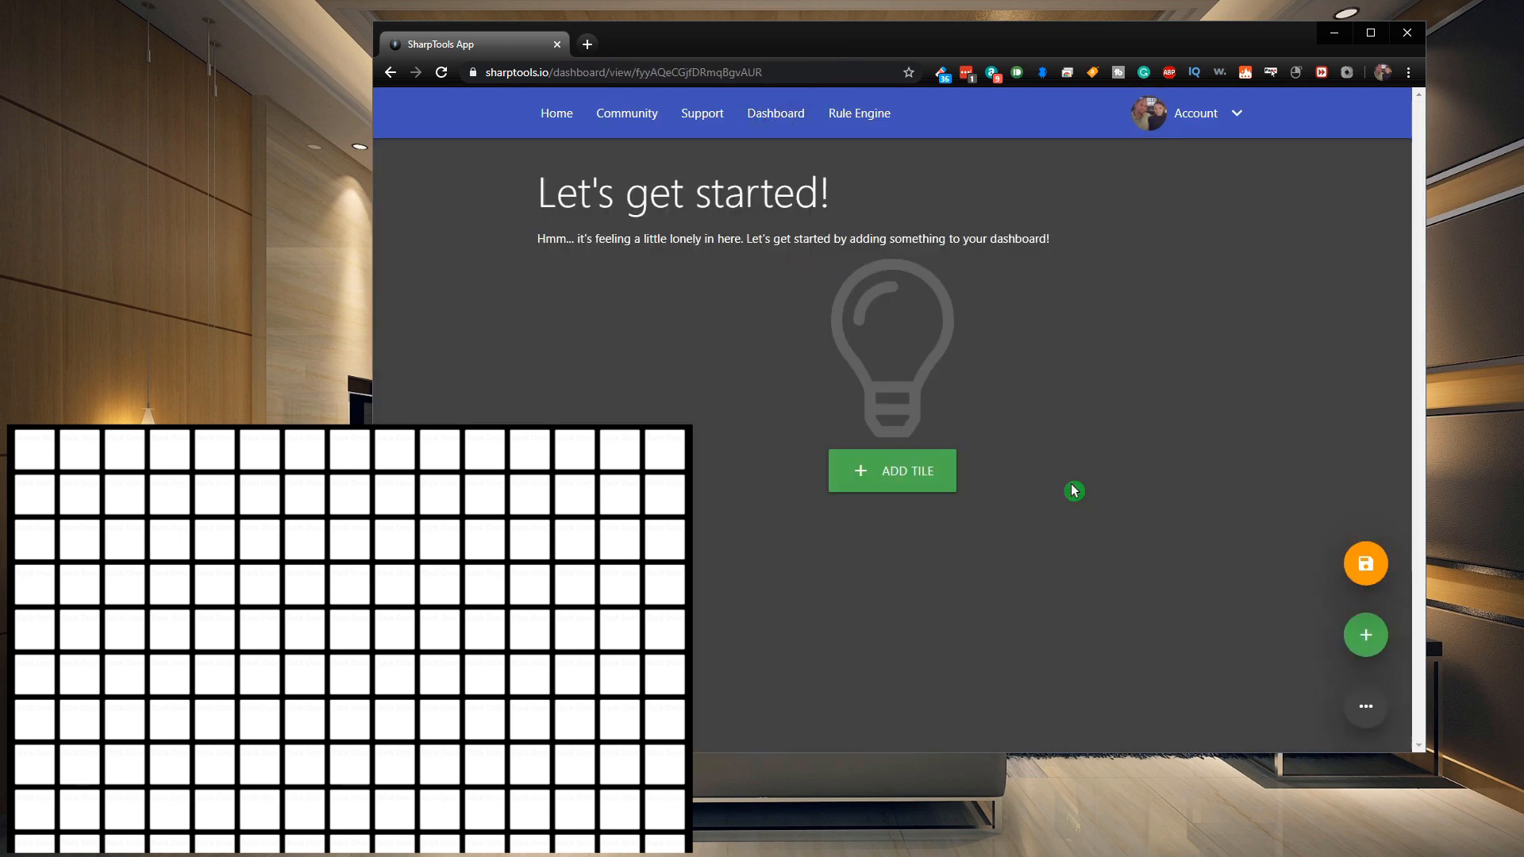
pyautogui.moveTo(1187, 622)
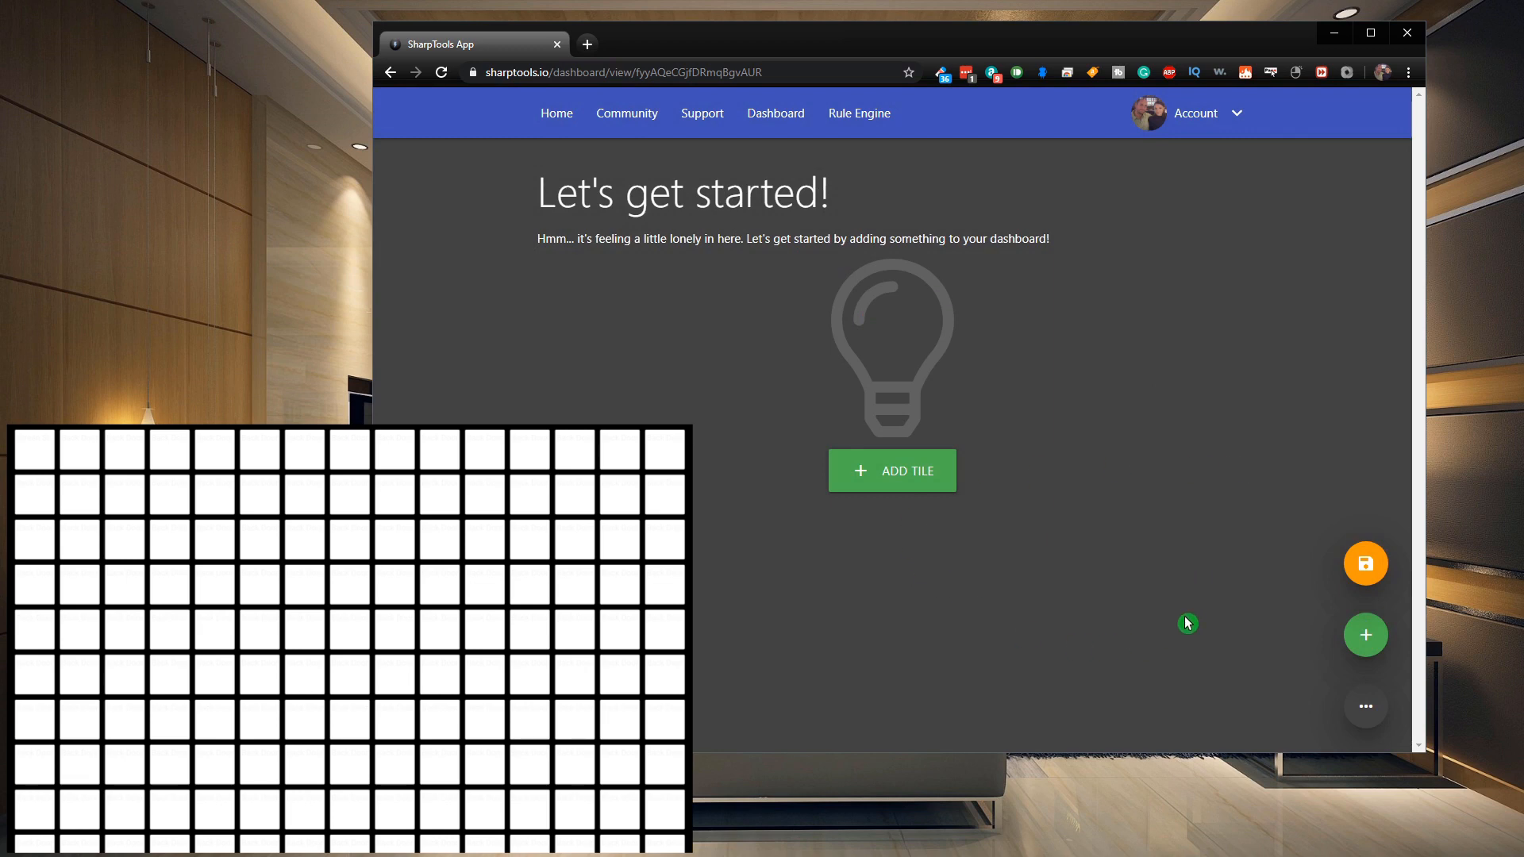
pyautogui.moveTo(736, 545)
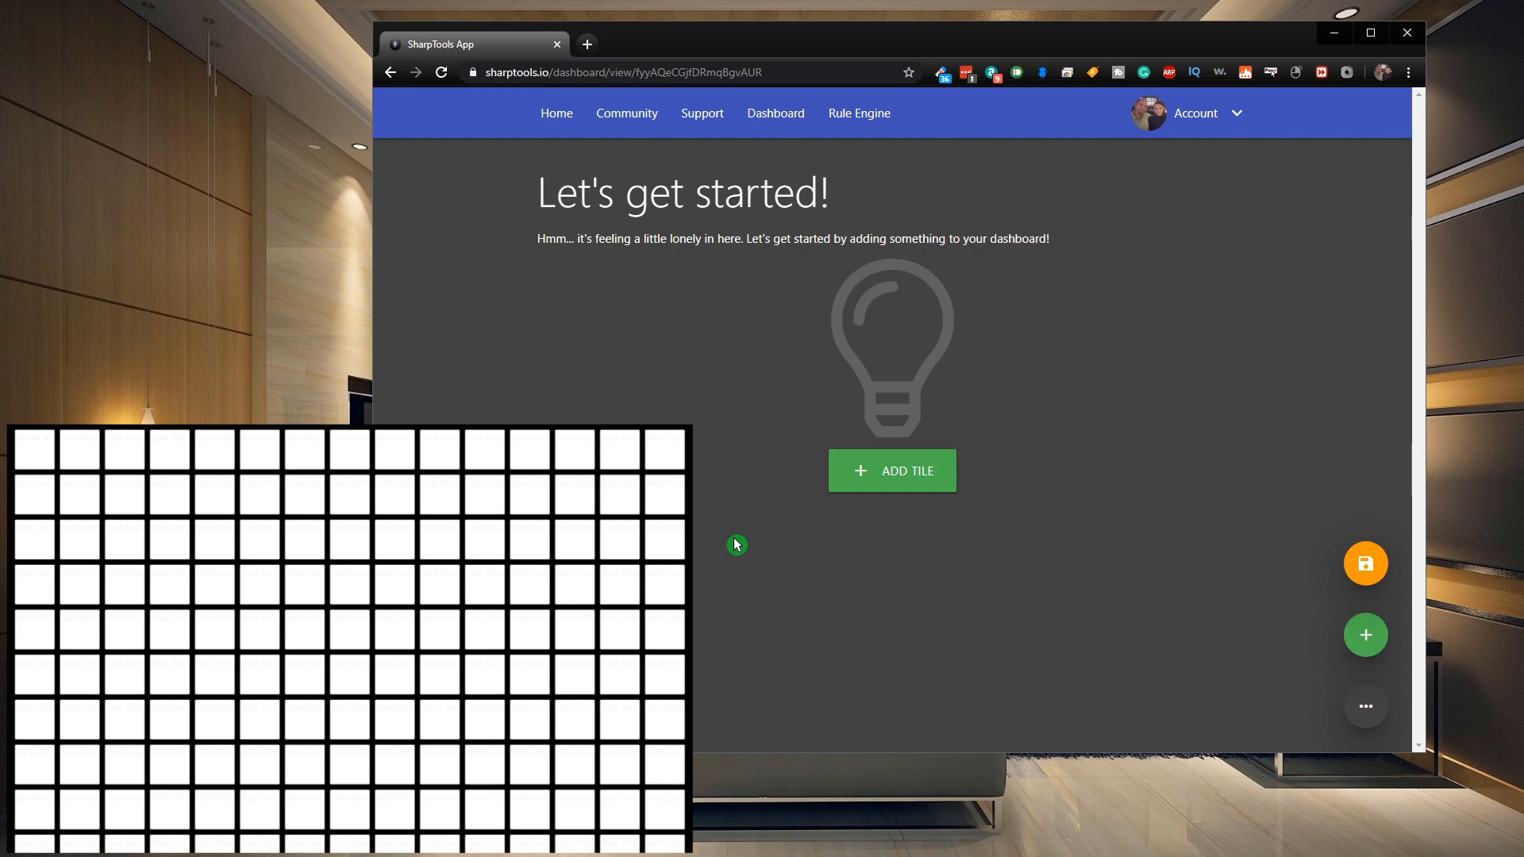
pyautogui.moveTo(1321, 692)
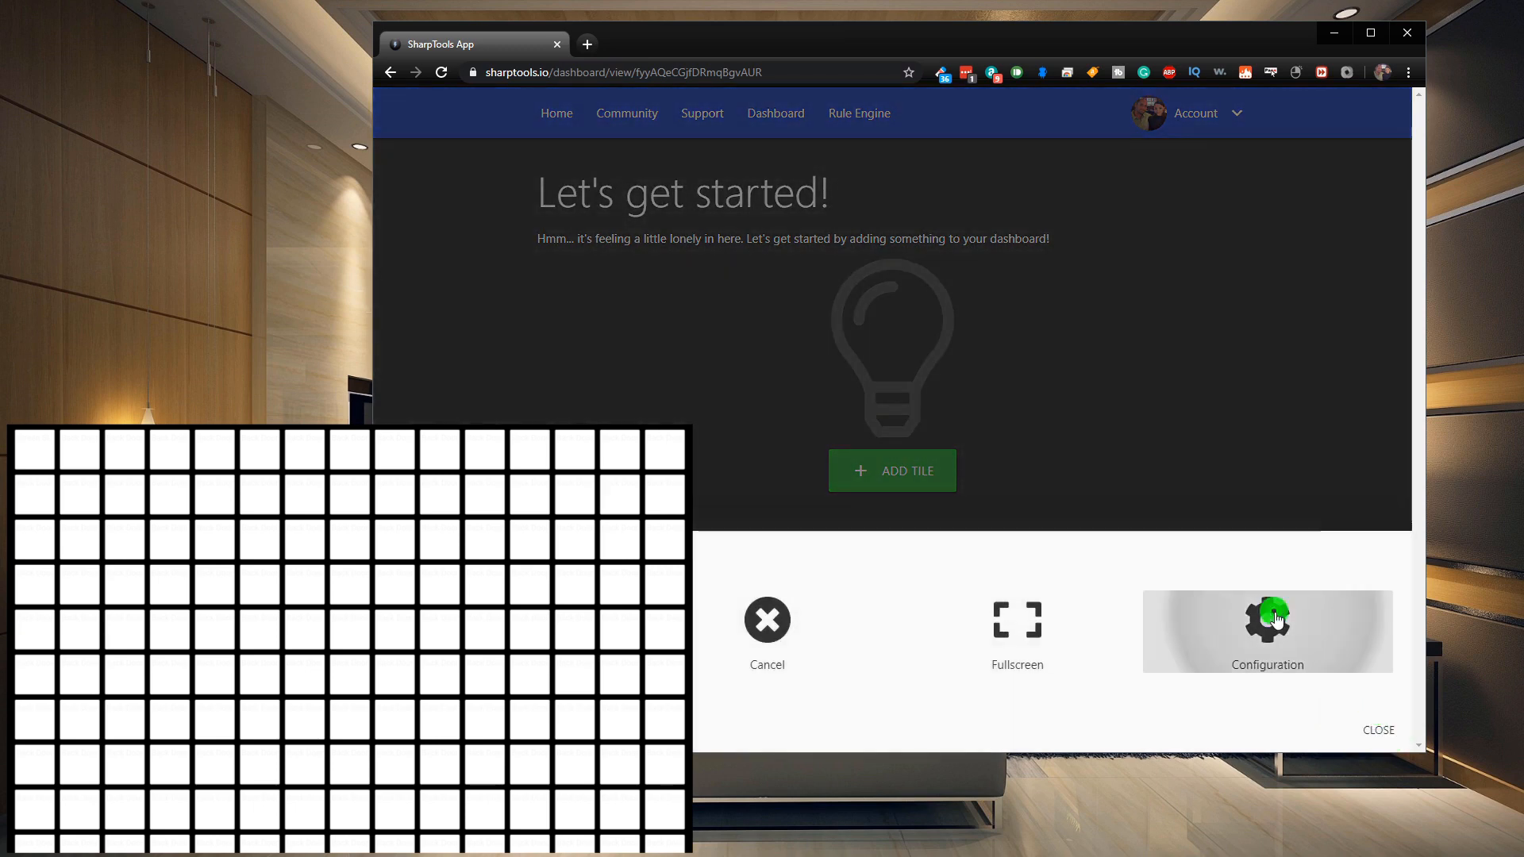
# Set the Test dashboard's Tile Size to Tiny (80px) in Dashboard Settings and save it
pyautogui.click(1267, 619)
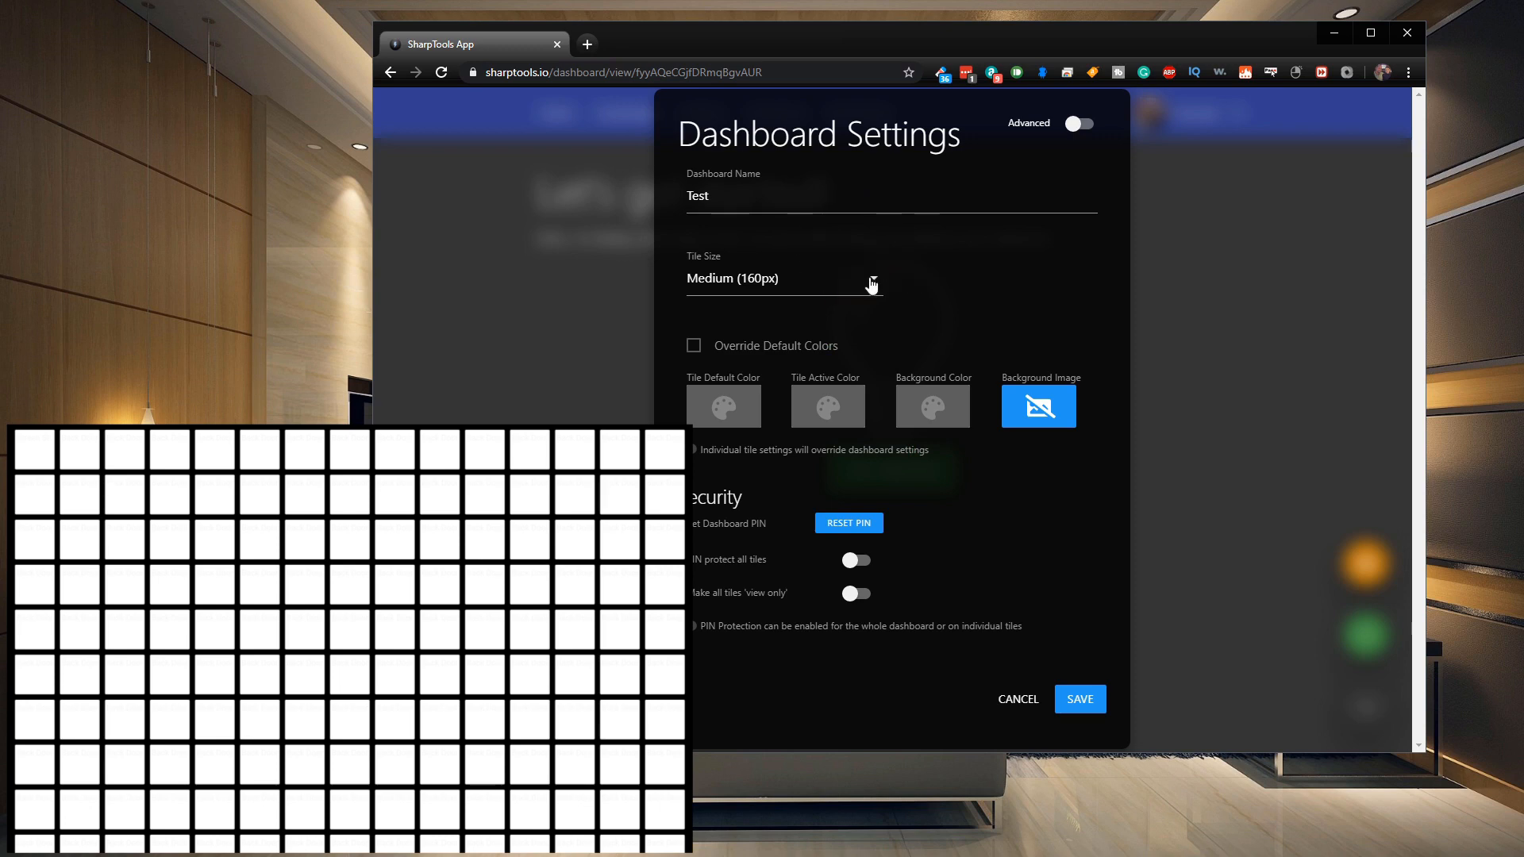
pyautogui.click(781, 280)
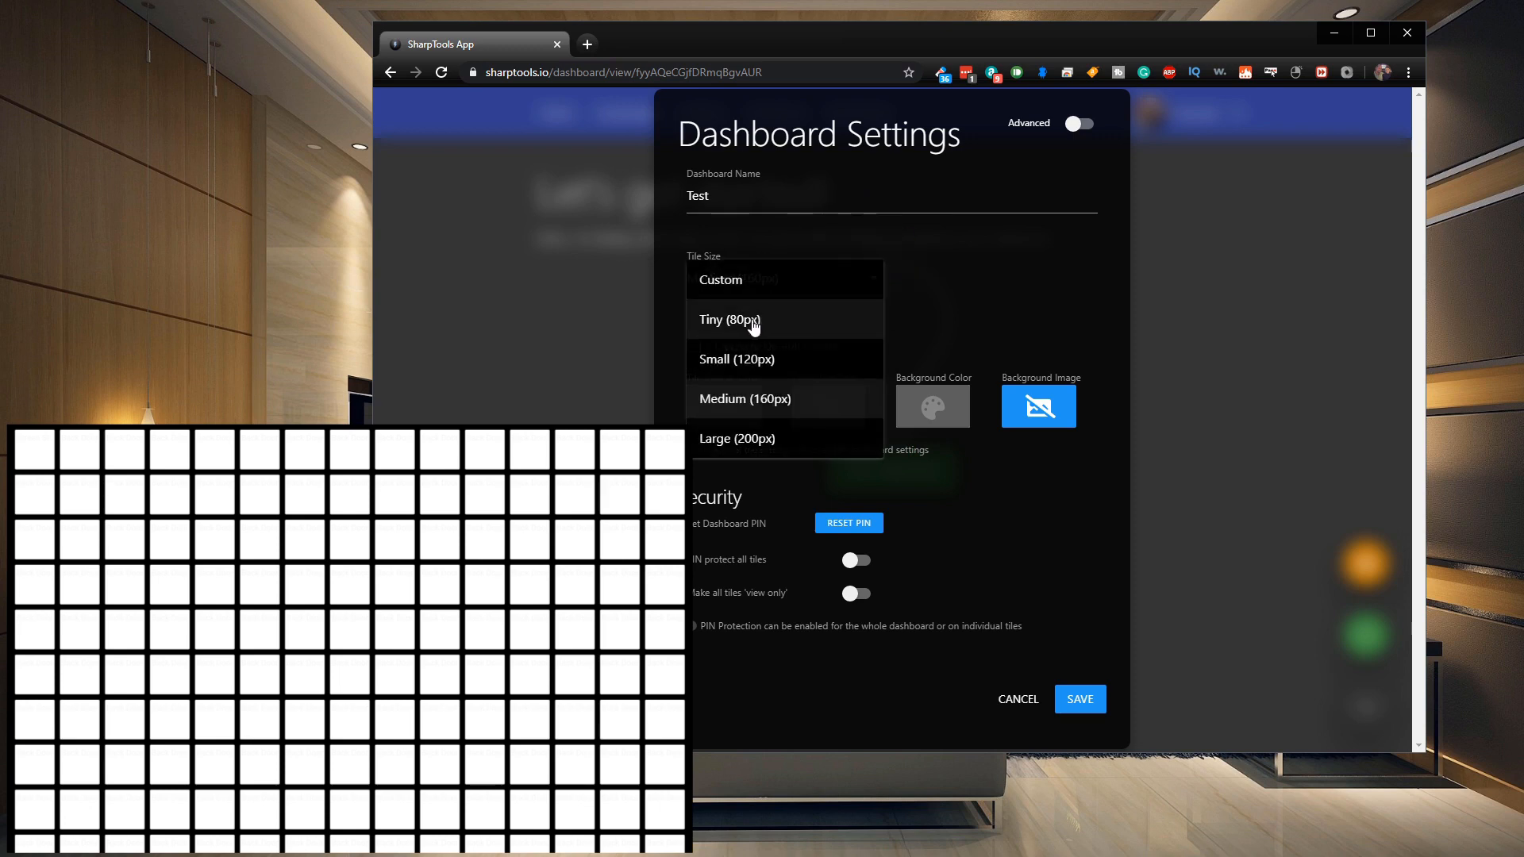
pyautogui.click(731, 319)
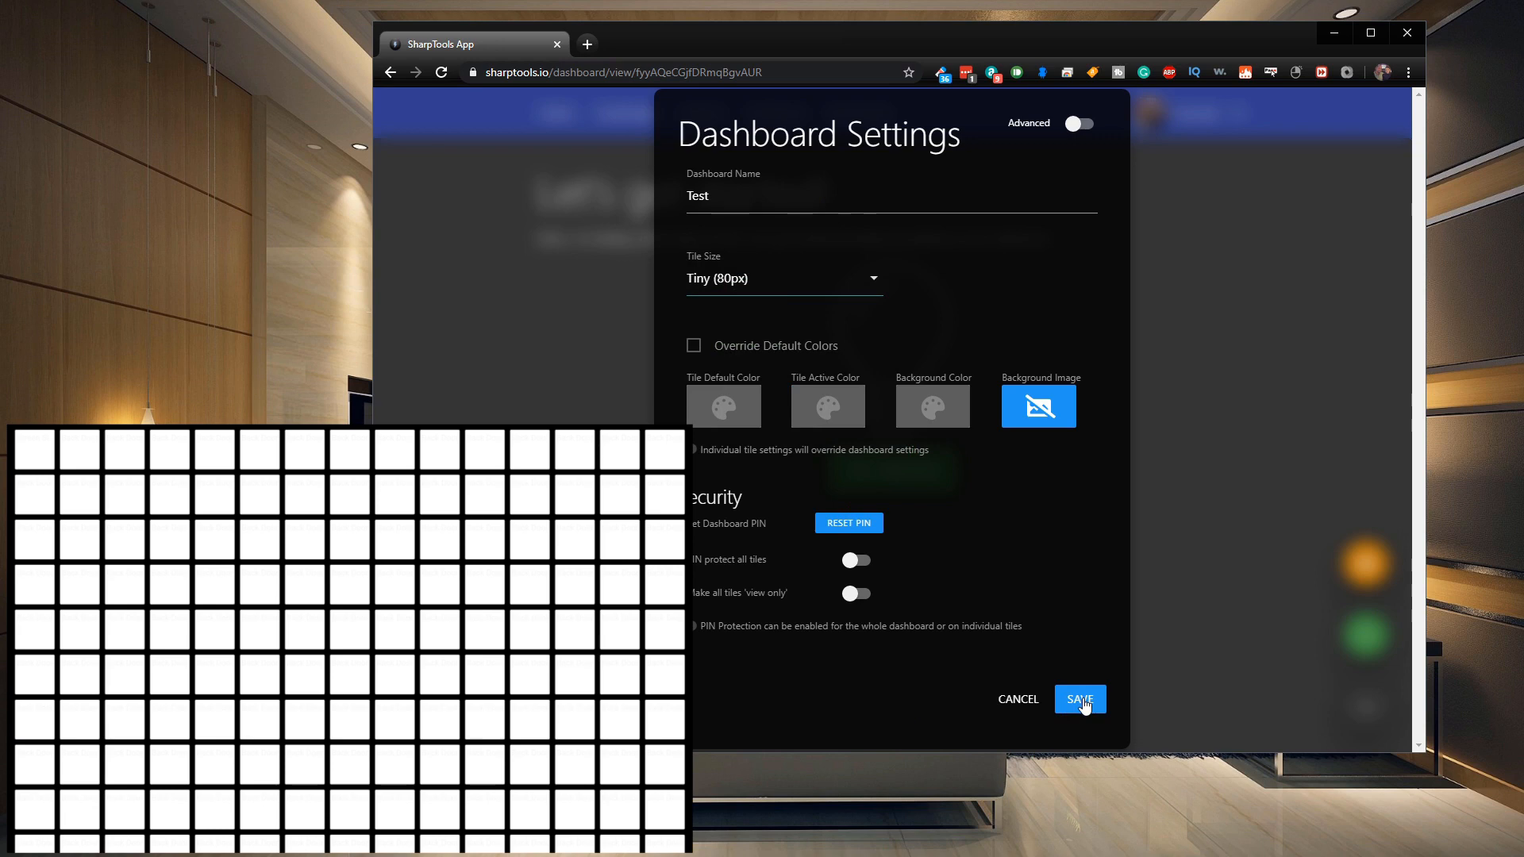
pyautogui.click(1080, 699)
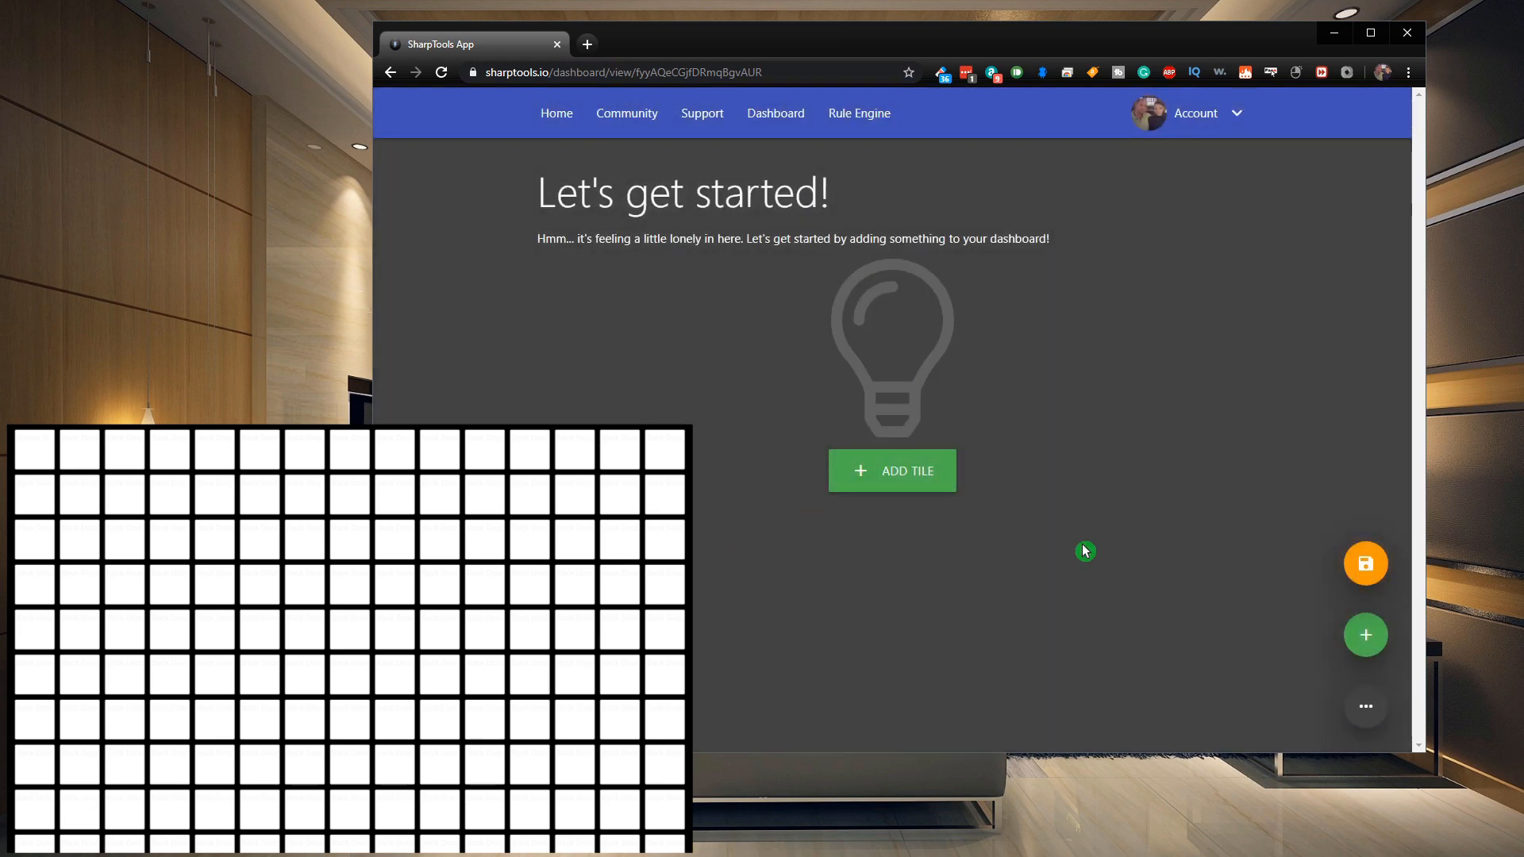
pyautogui.moveTo(722, 632)
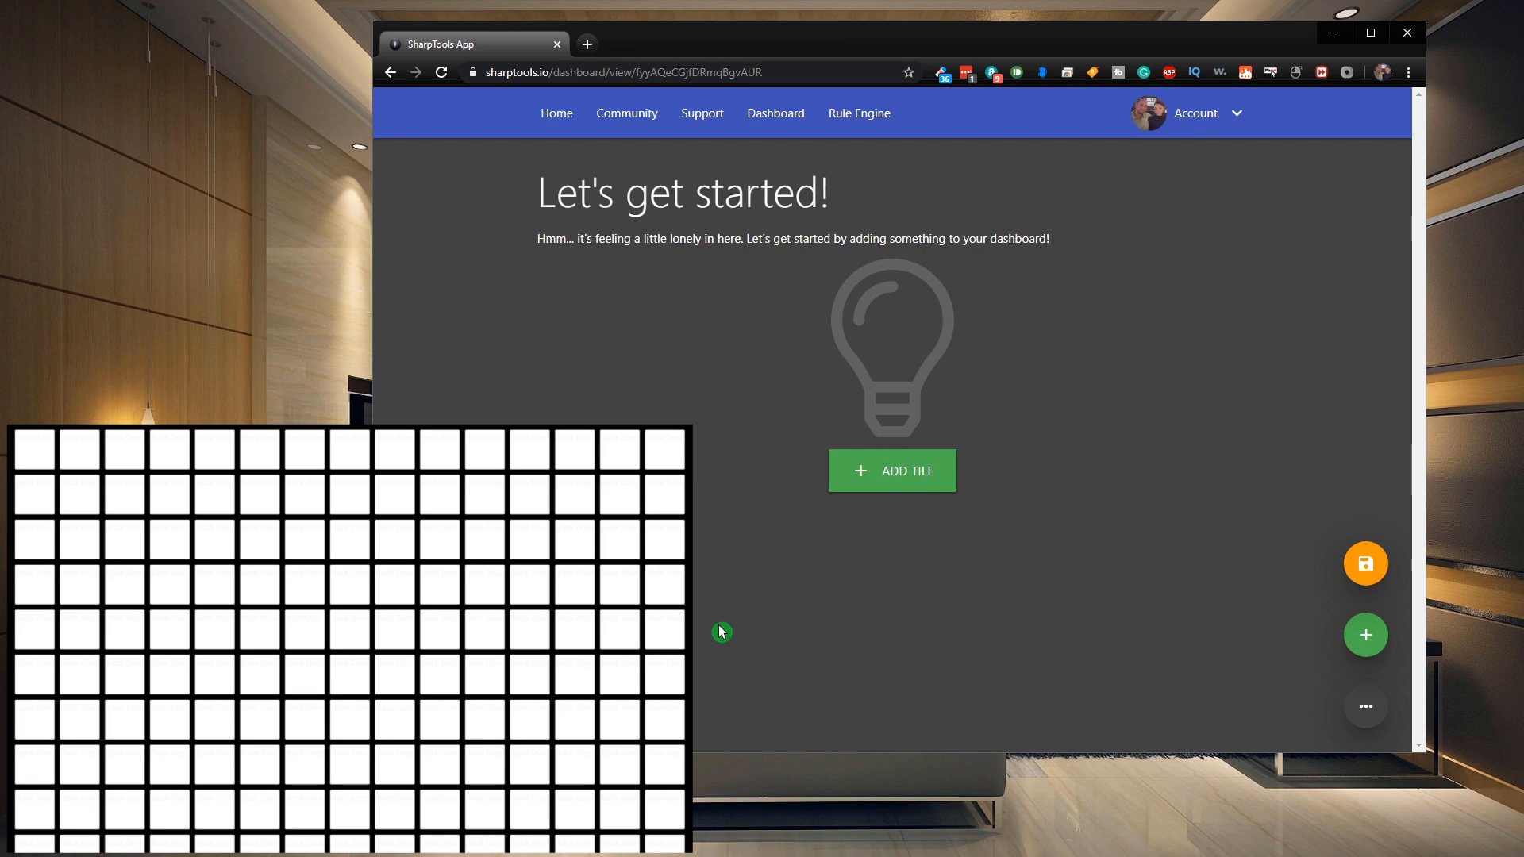
pyautogui.moveTo(730, 650)
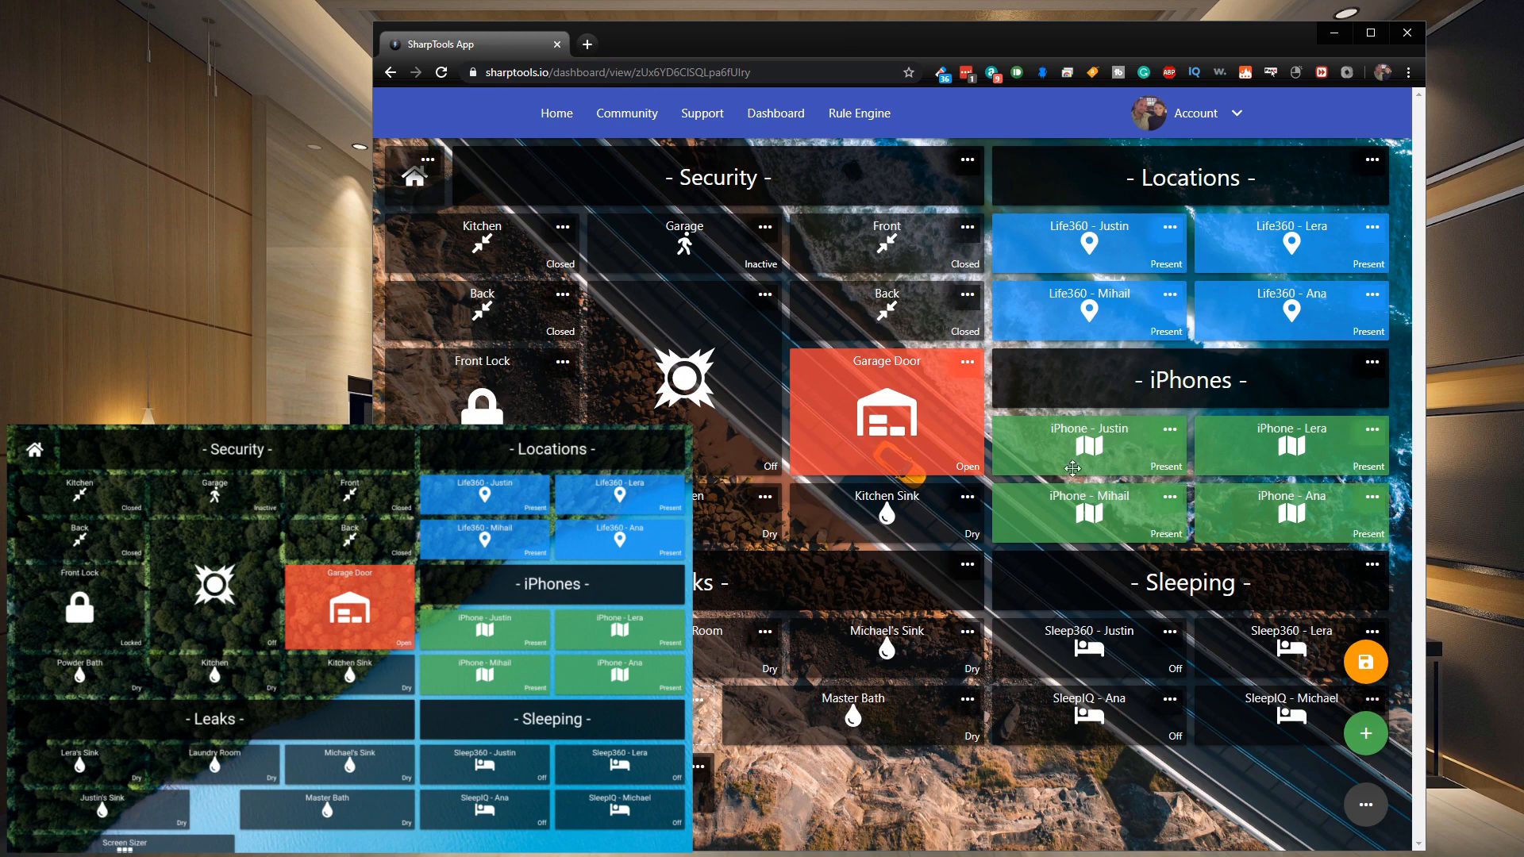
pyautogui.moveTo(969, 578)
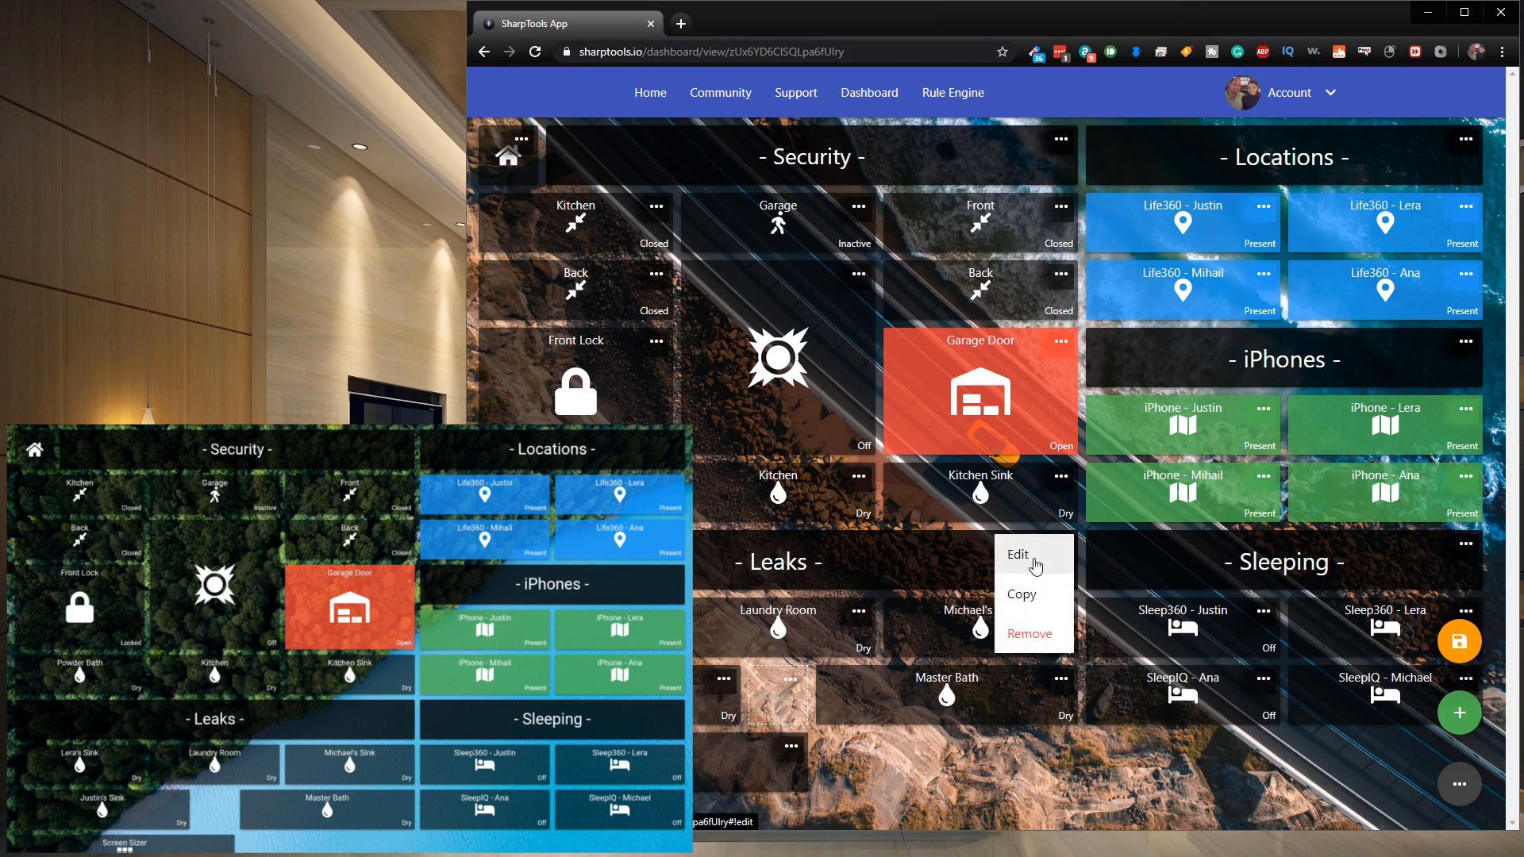
# Remove the Leaks header tile via its ⋯ menu so the device tiles close up
pyautogui.click(1464, 546)
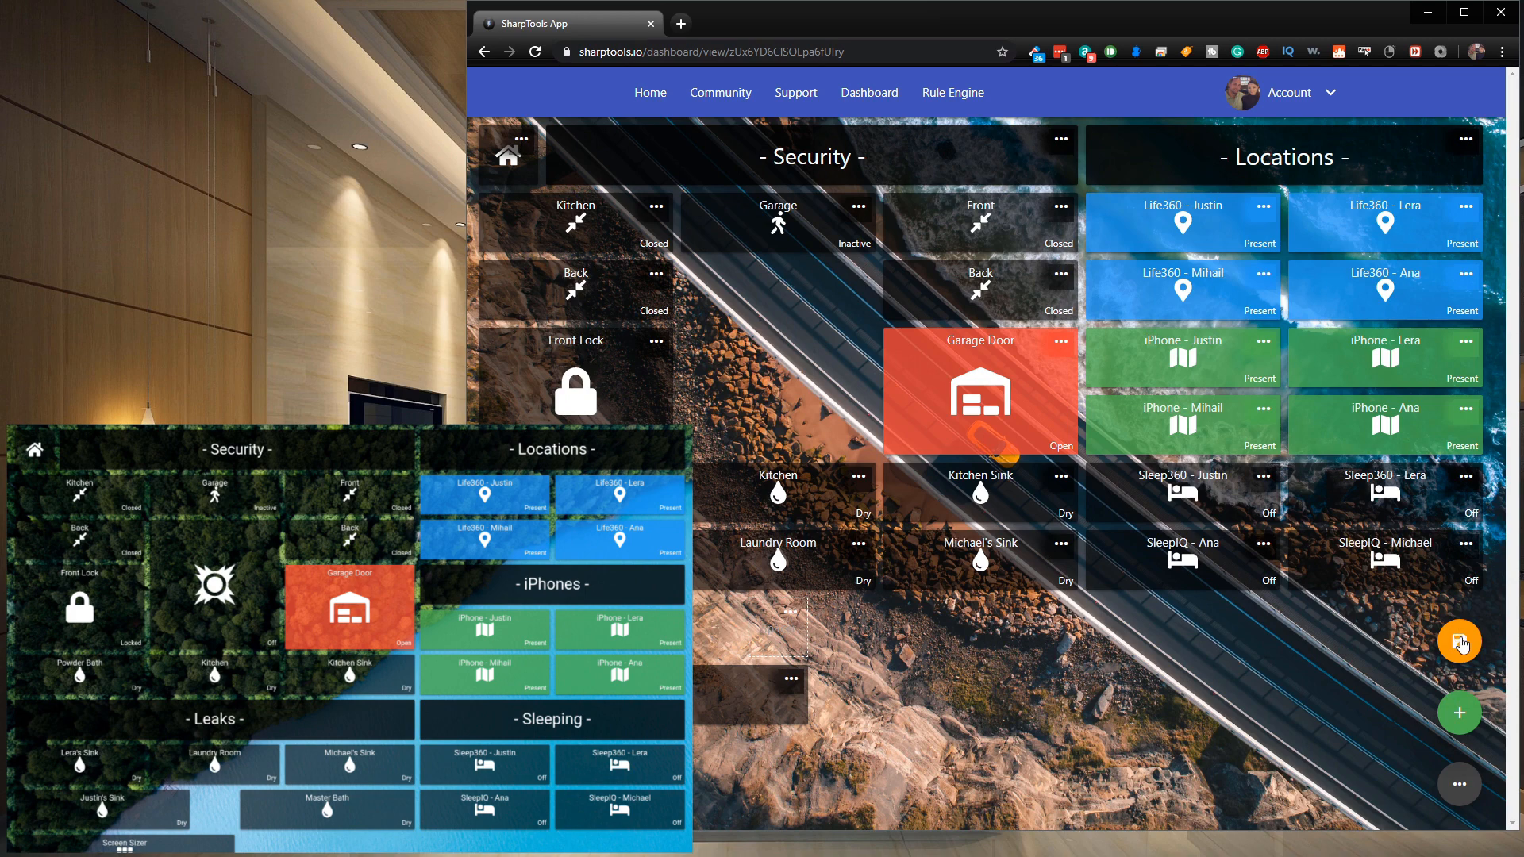
# Save the compacted dashboard layout with the orange Save button
pyautogui.click(1461, 642)
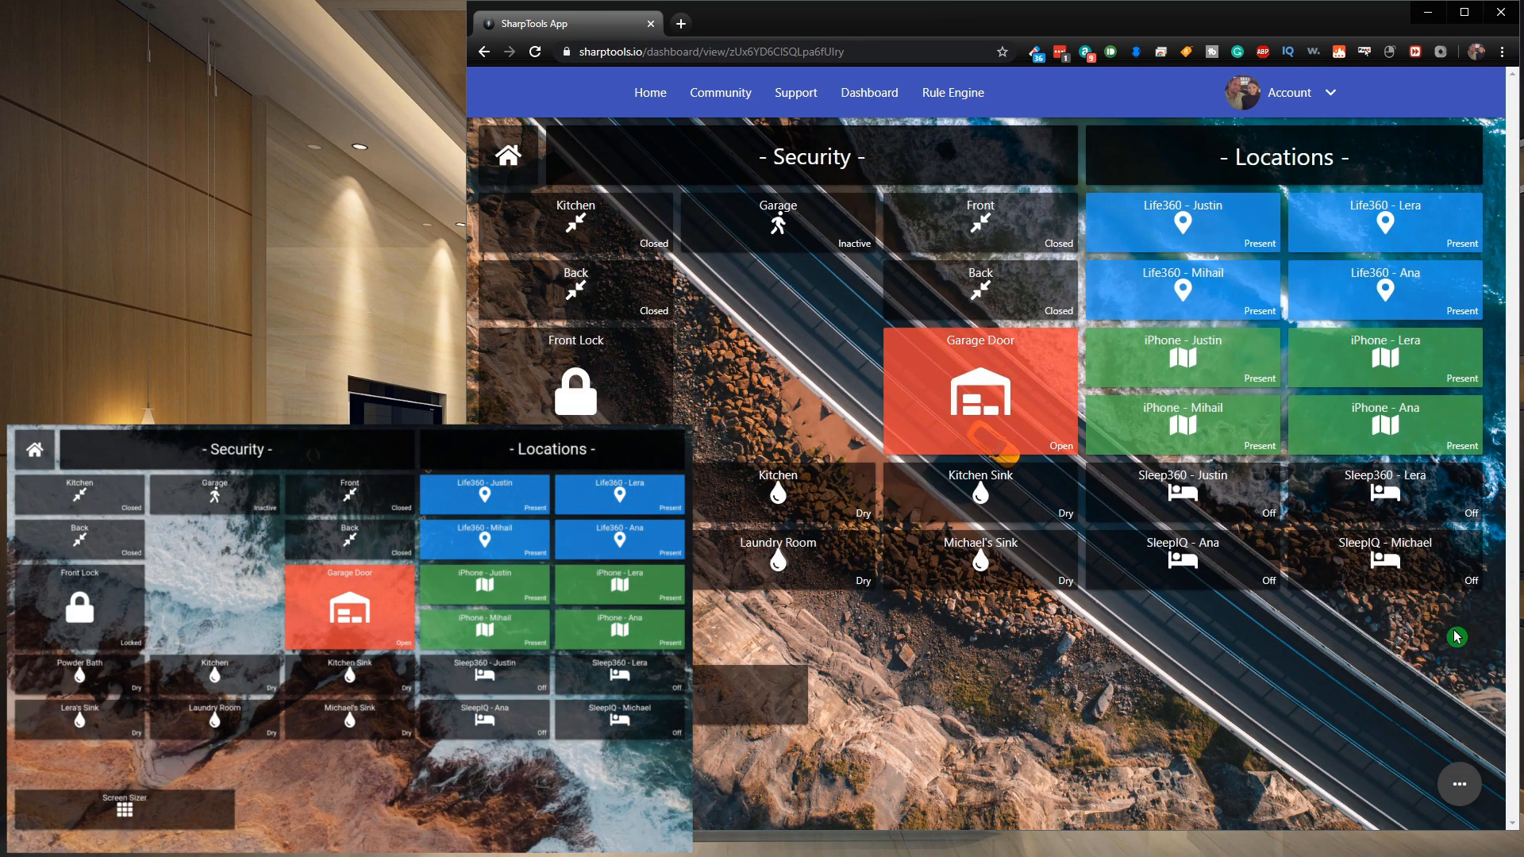
pyautogui.moveTo(835, 638)
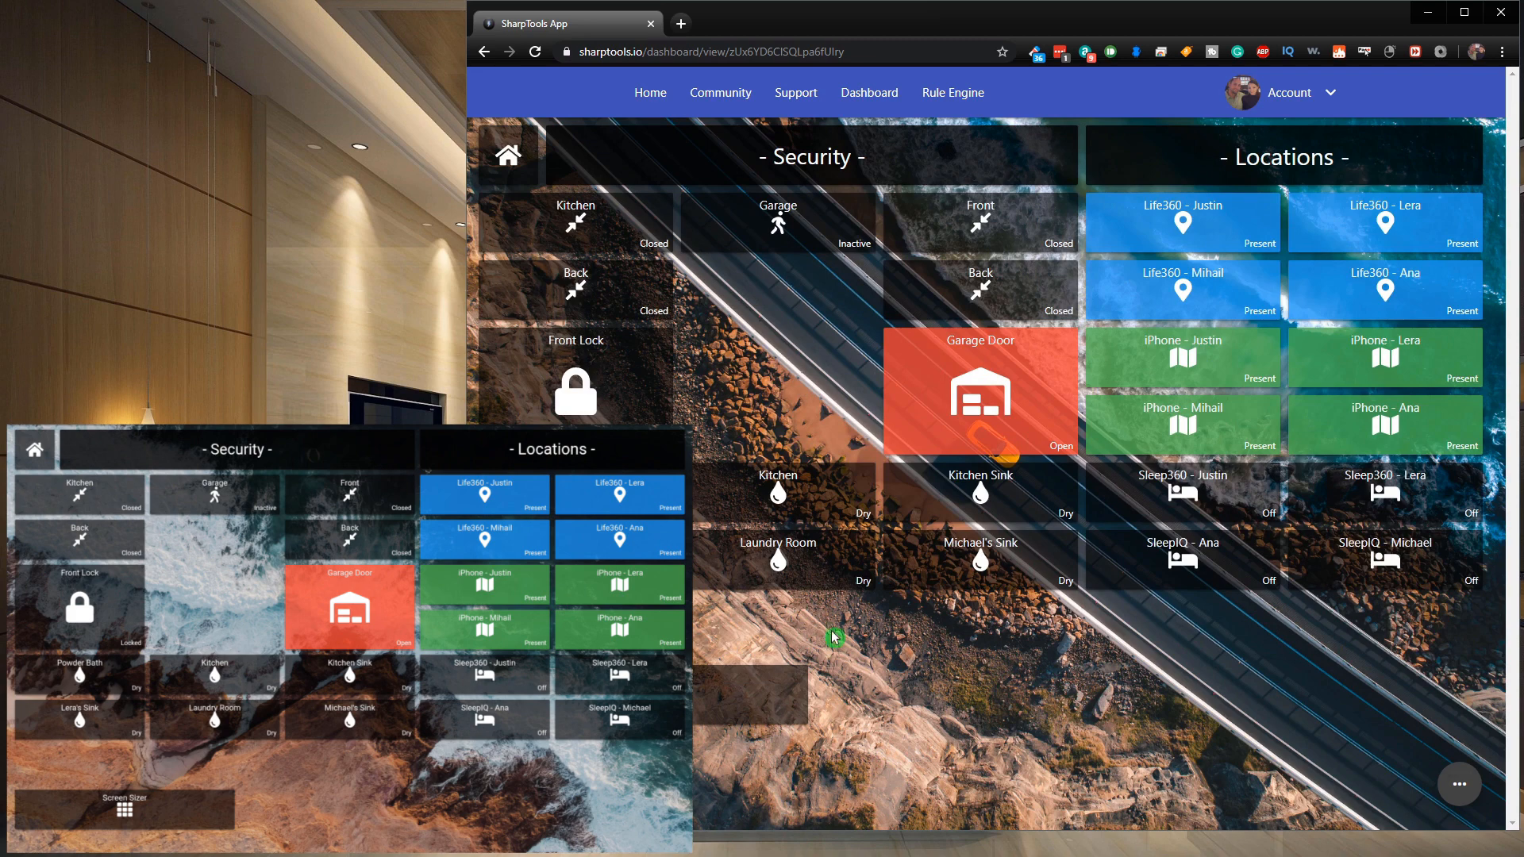
pyautogui.moveTo(804, 607)
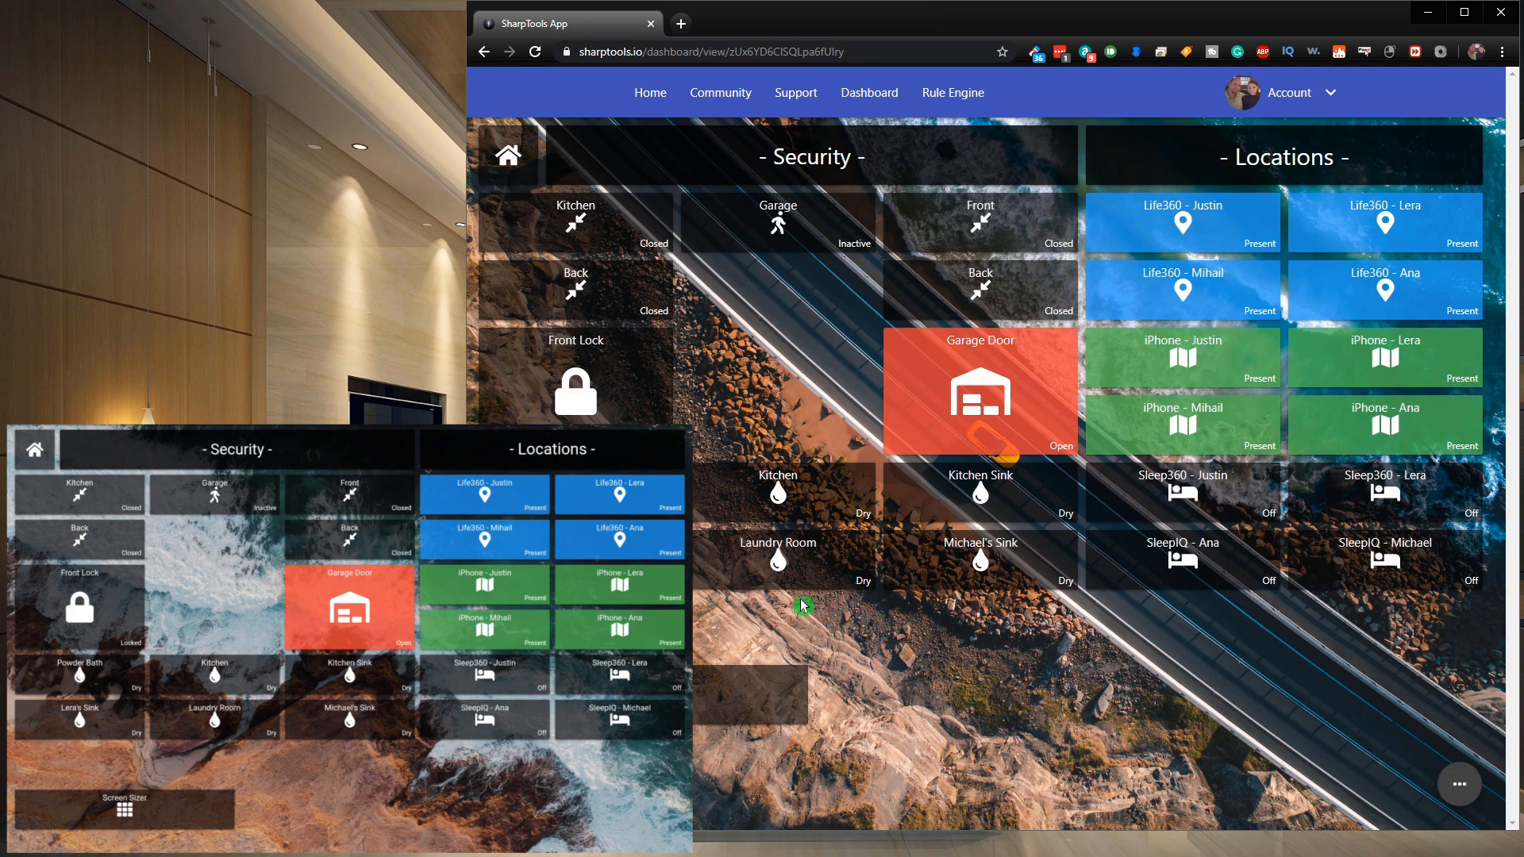
pyautogui.moveTo(1461, 784)
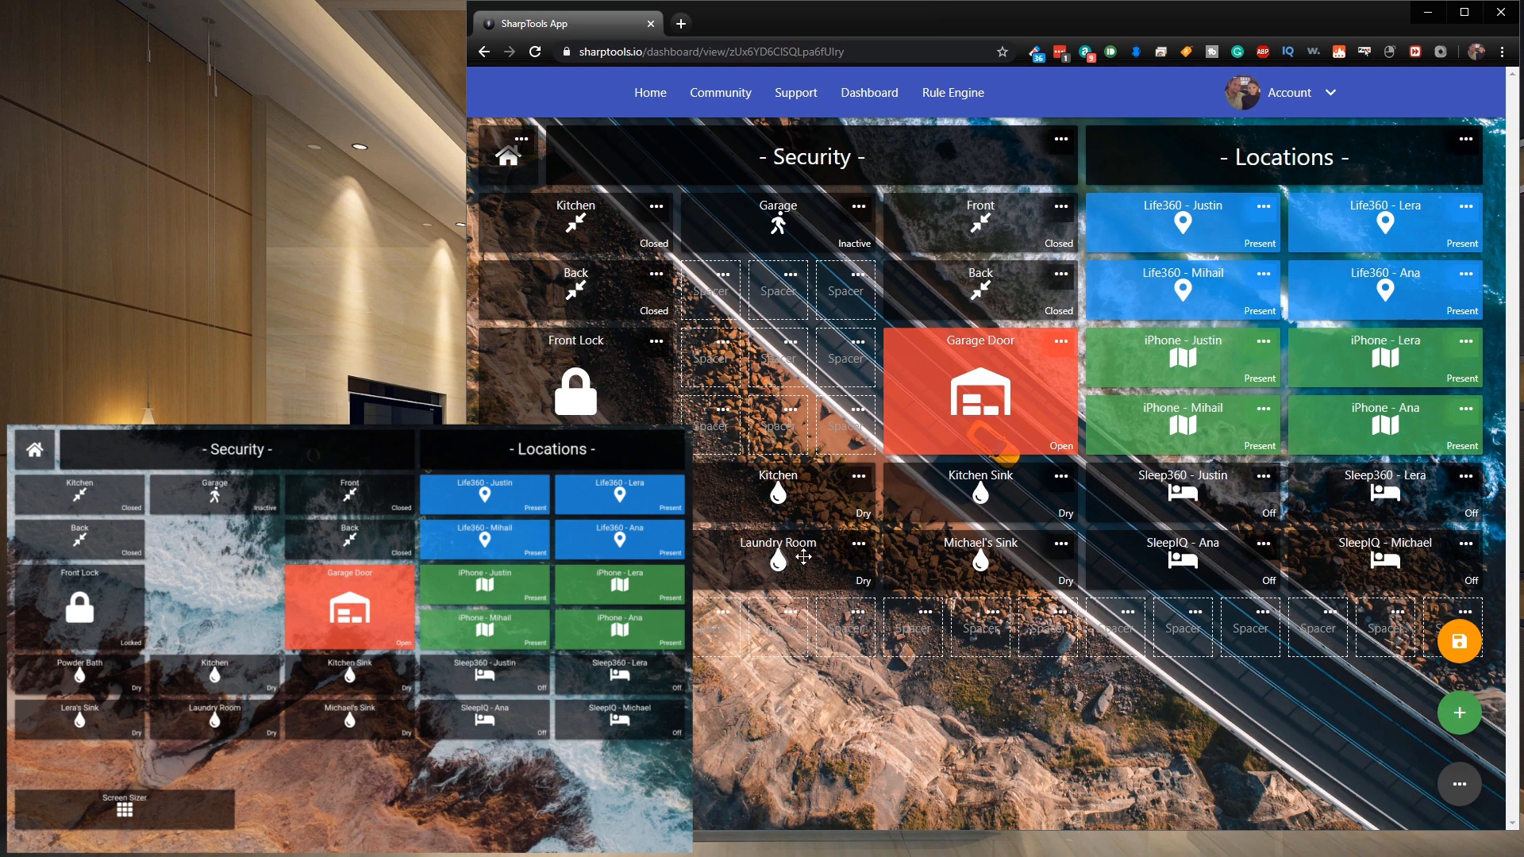
pyautogui.moveTo(825, 219)
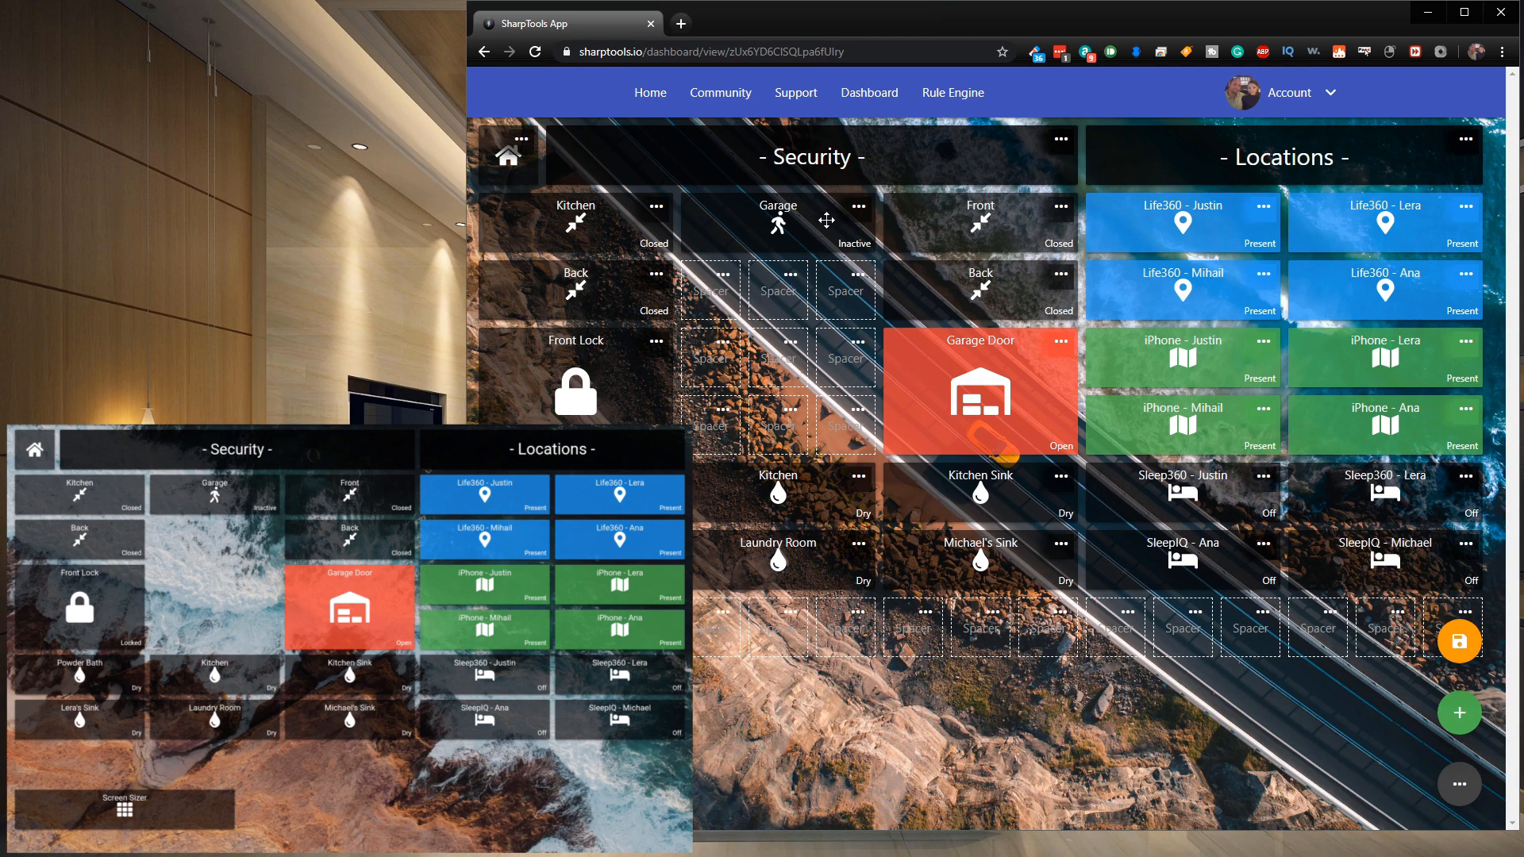
# Save the spacer-filled layout and answer the Delete Excess Spacer Tiles prompt
pyautogui.click(657, 340)
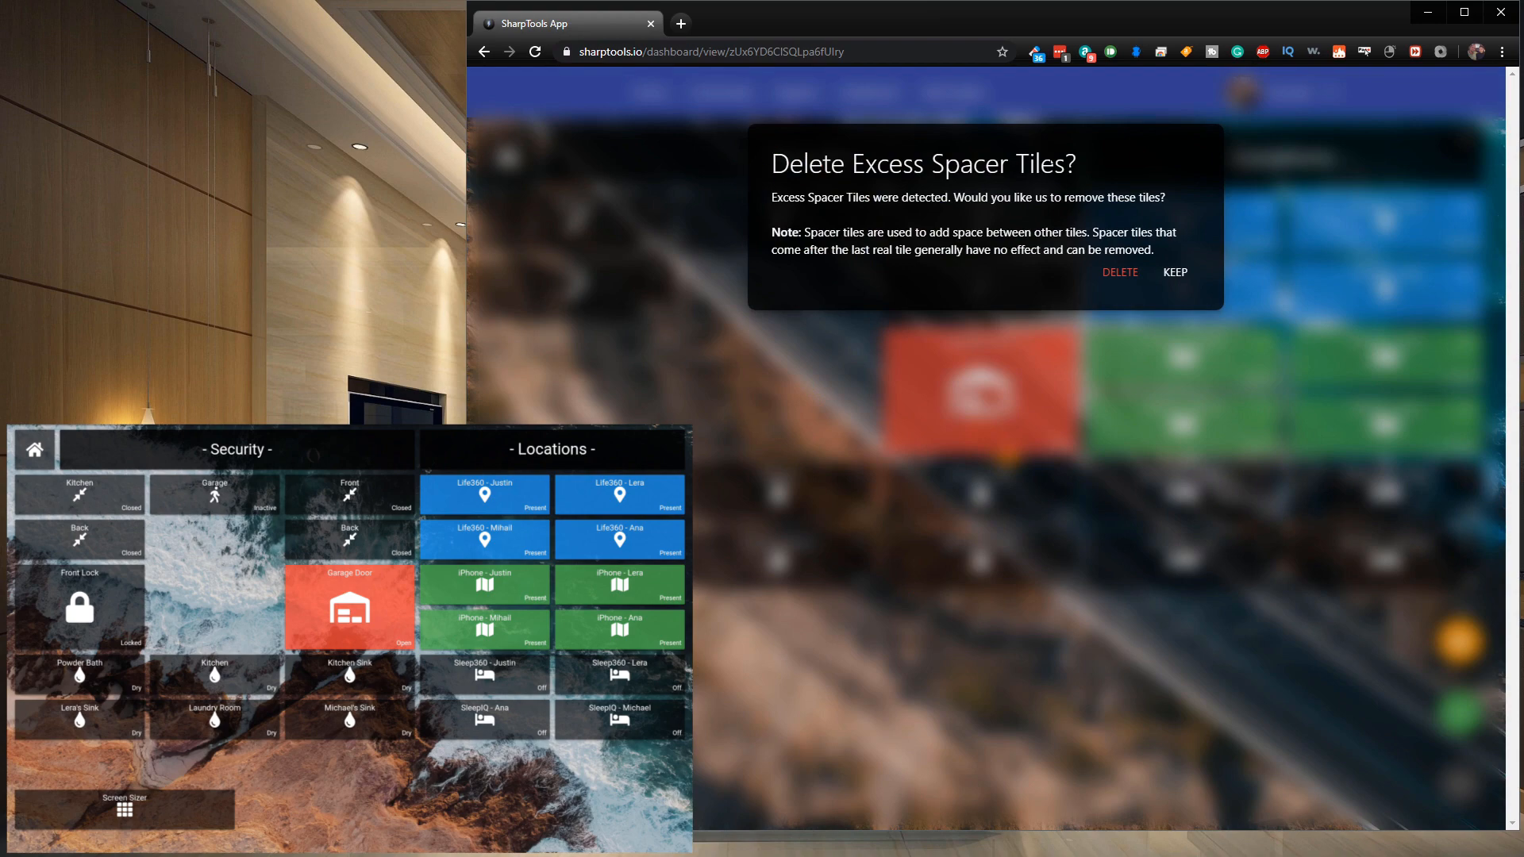
pyautogui.click(1175, 273)
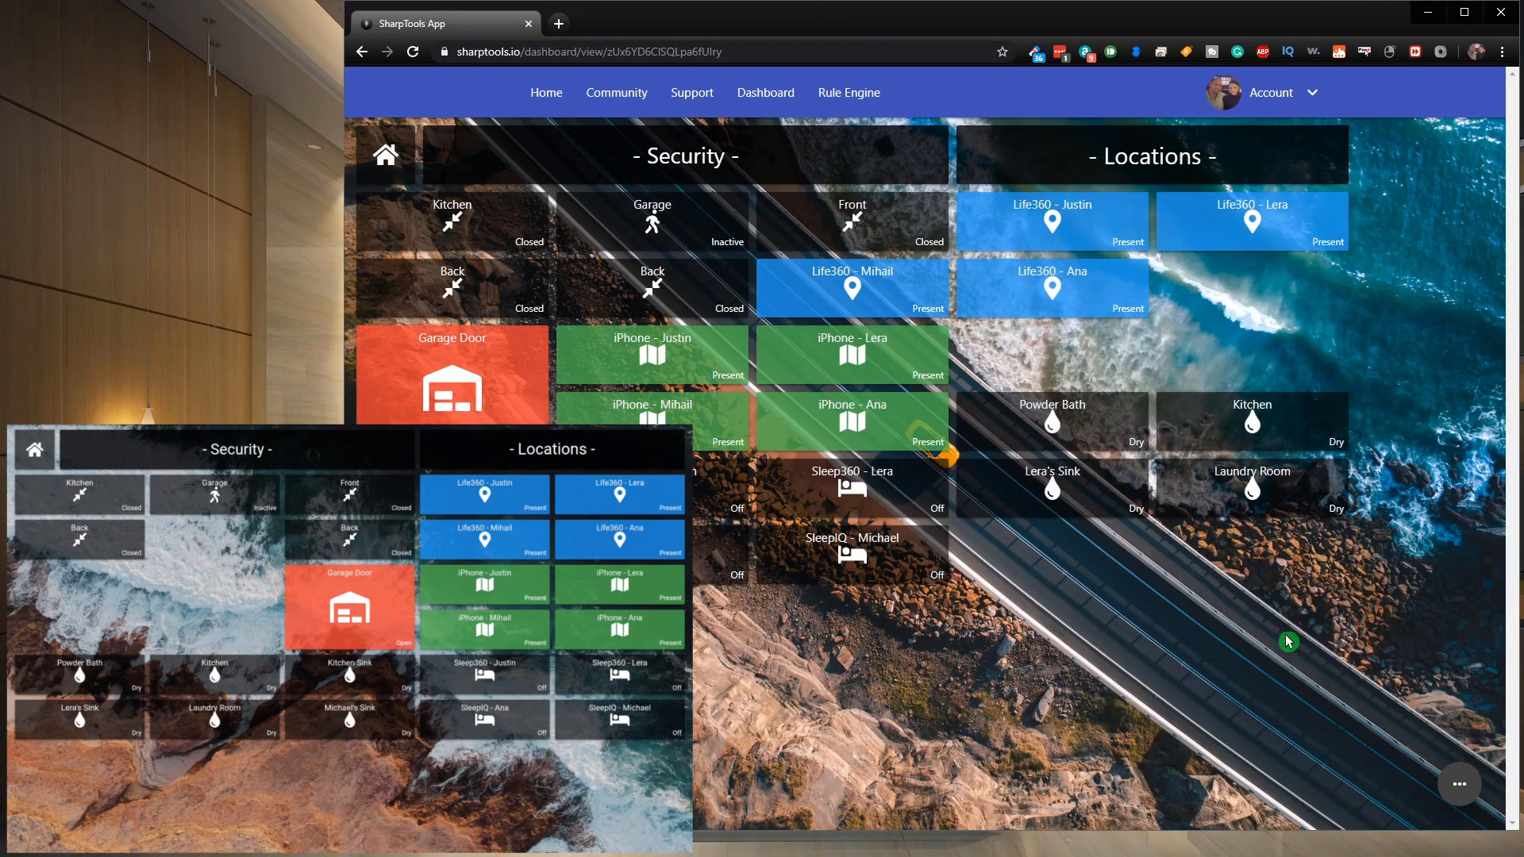
# View the saved dashboard reflowing in the narrower browser window
pyautogui.click(1461, 784)
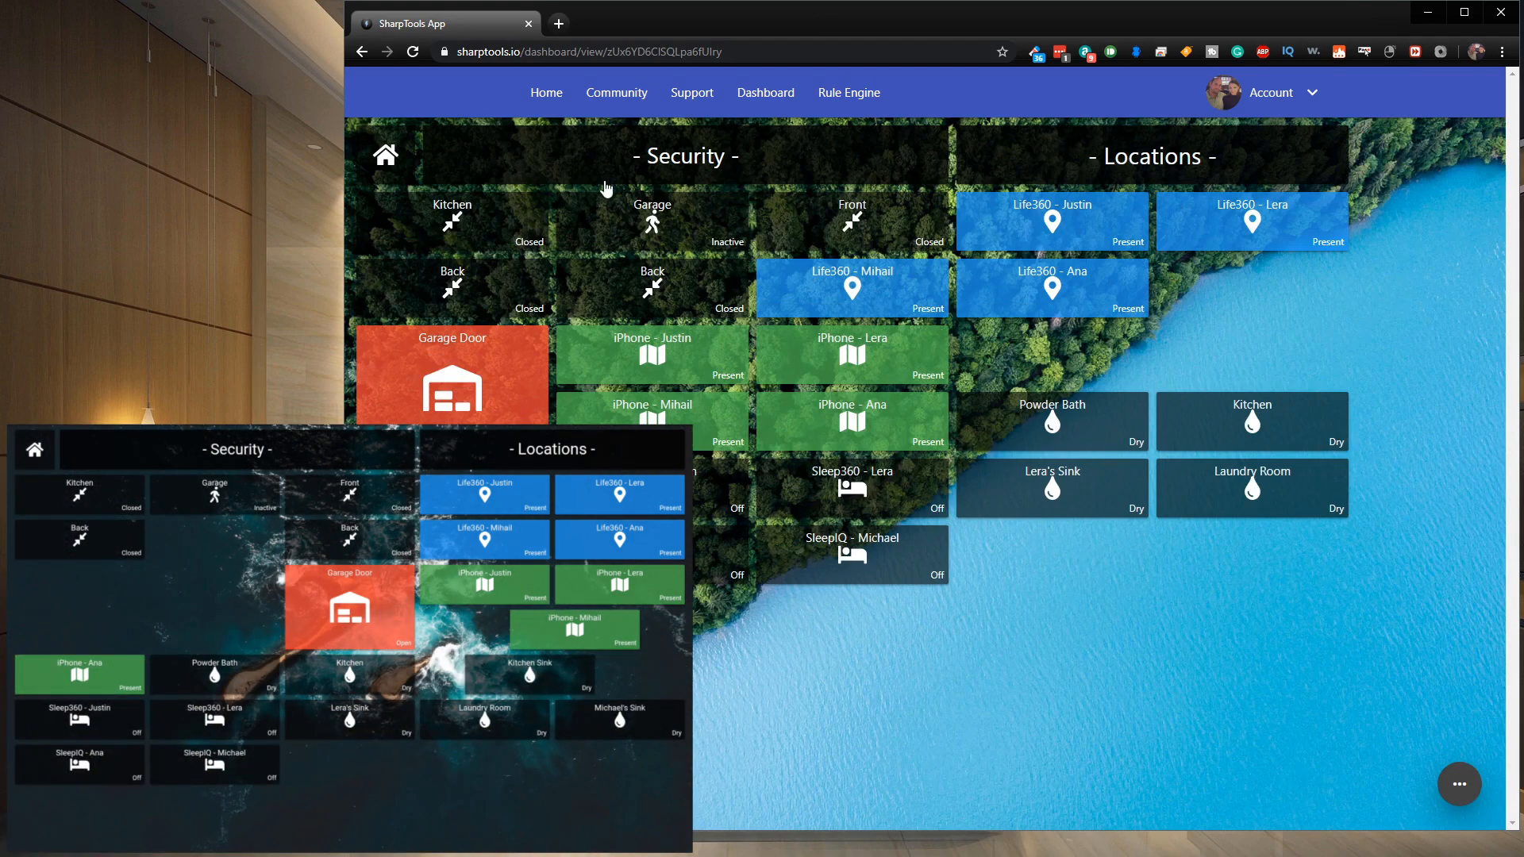
pyautogui.moveTo(762, 413)
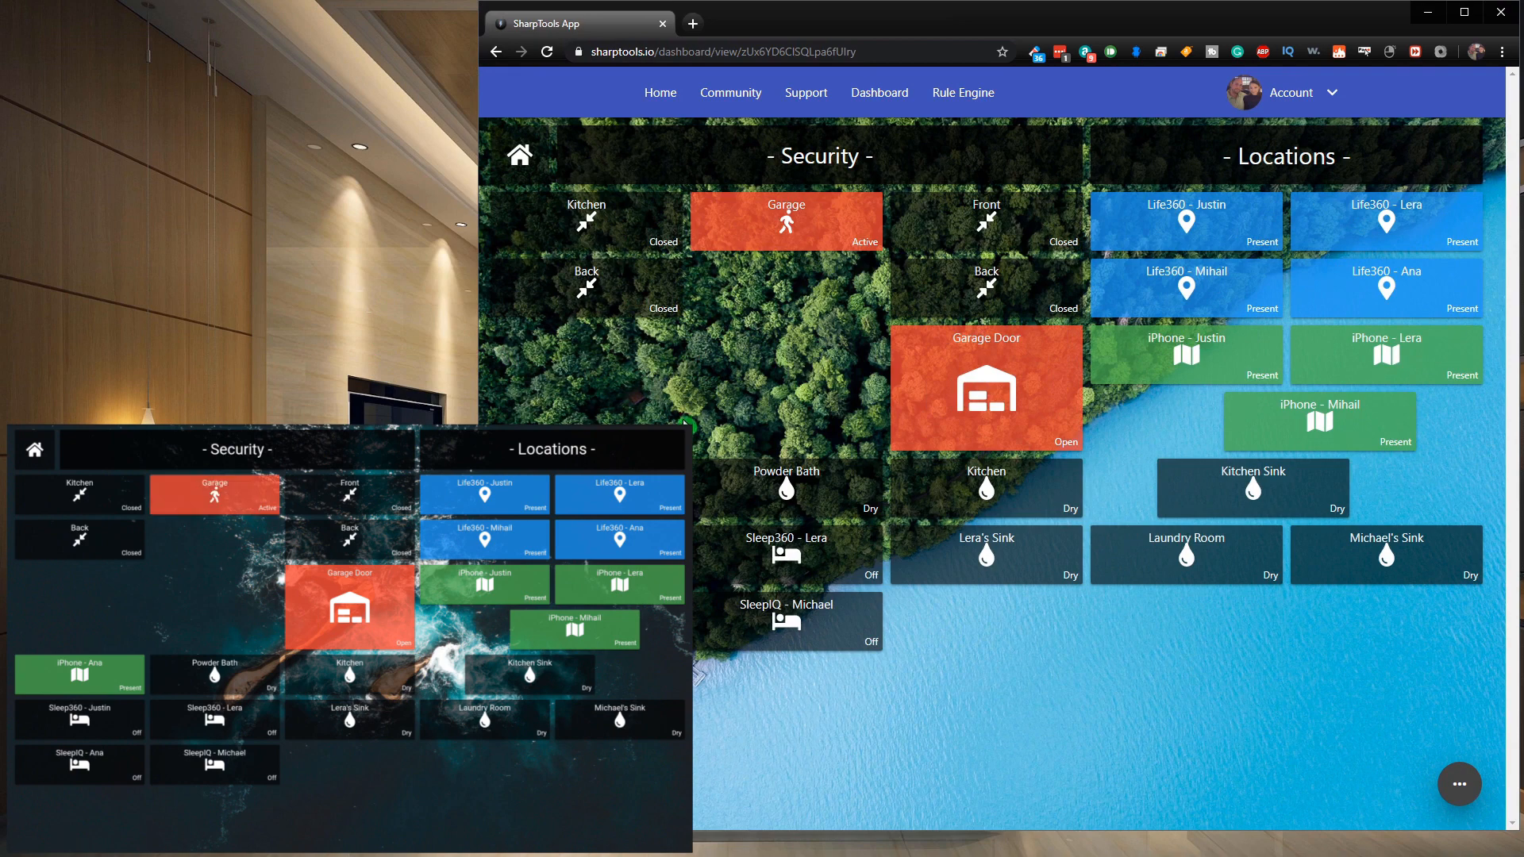
pyautogui.moveTo(542, 406)
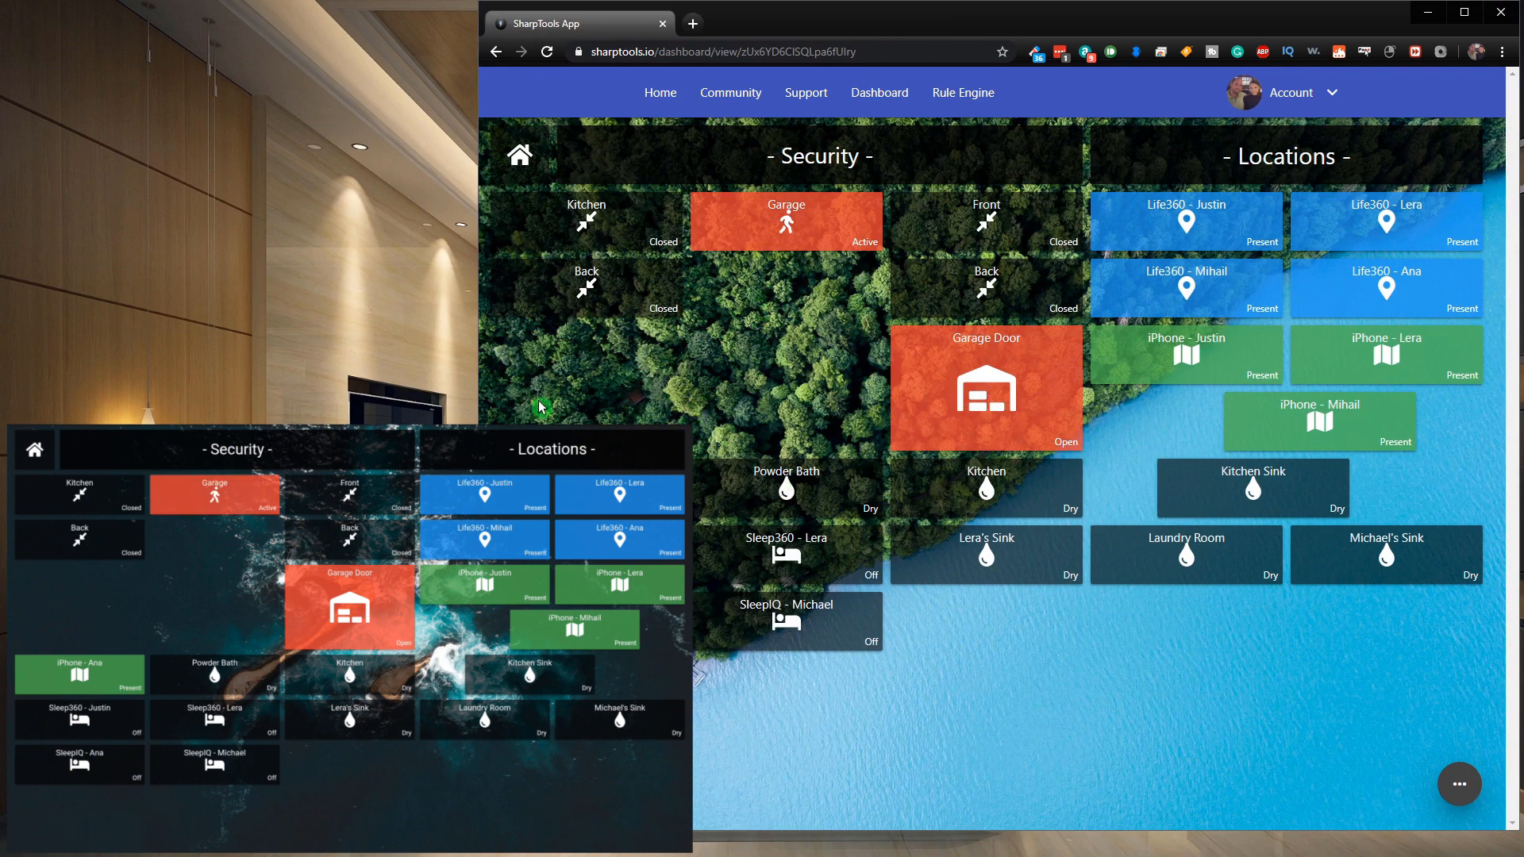
pyautogui.moveTo(1302, 819)
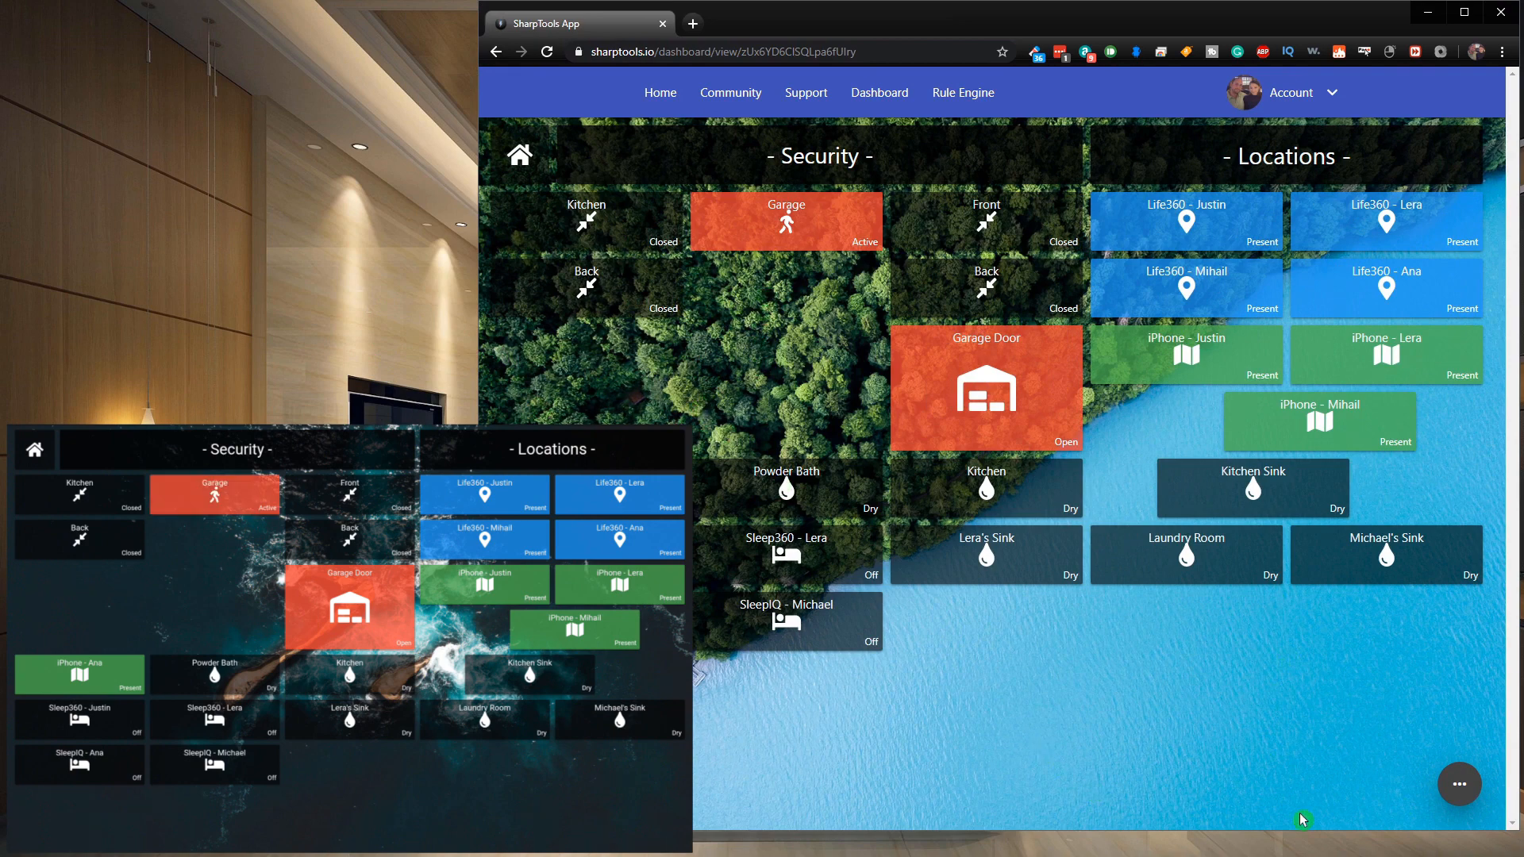
# Adjust the browser width so the dashboard grid matches the tablet's arrangement
pyautogui.click(1459, 784)
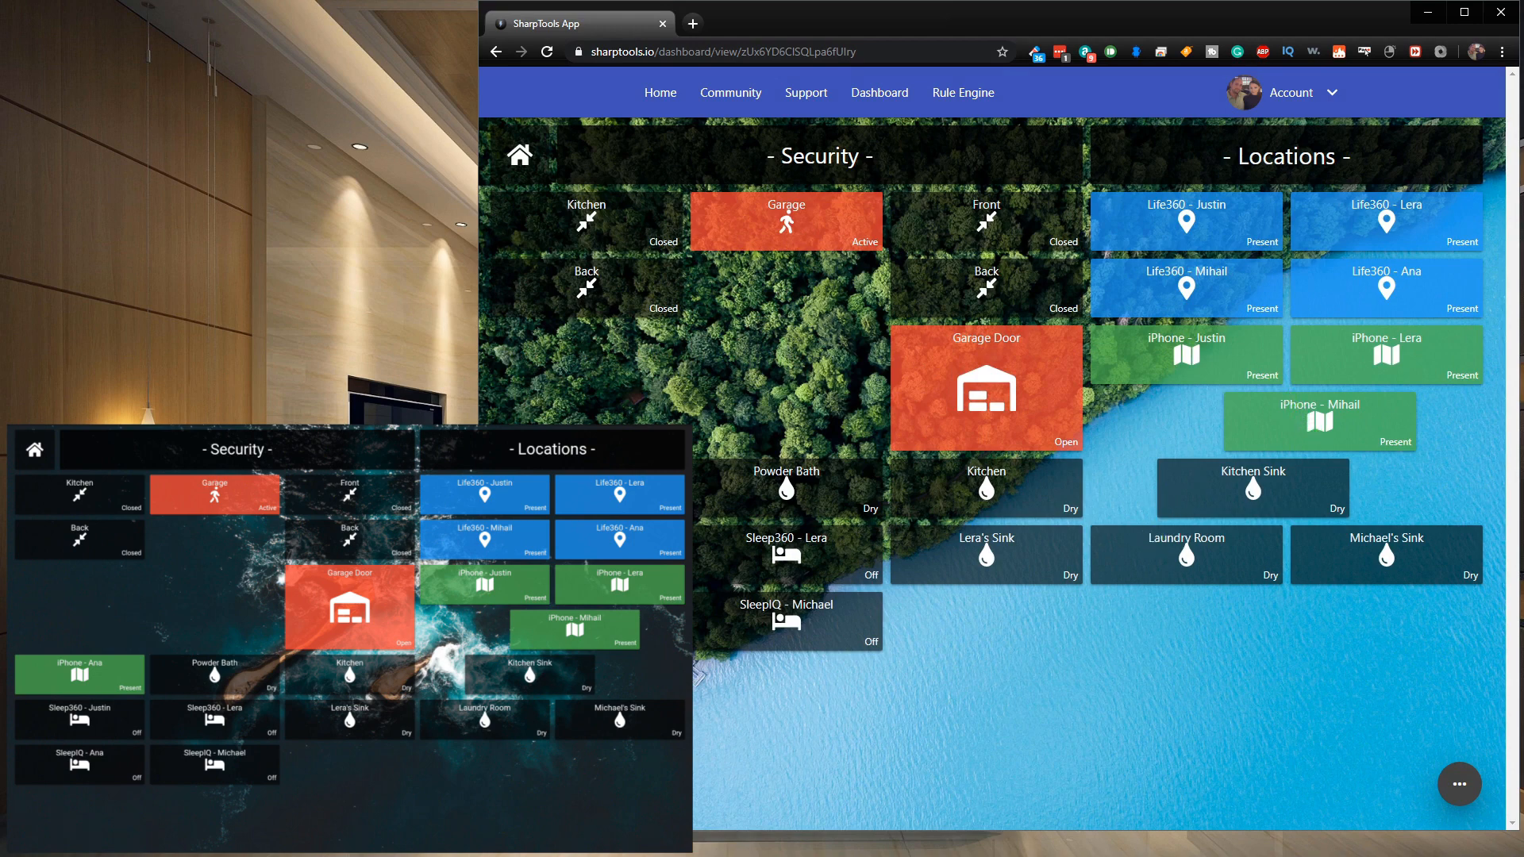
pyautogui.moveTo(754, 530)
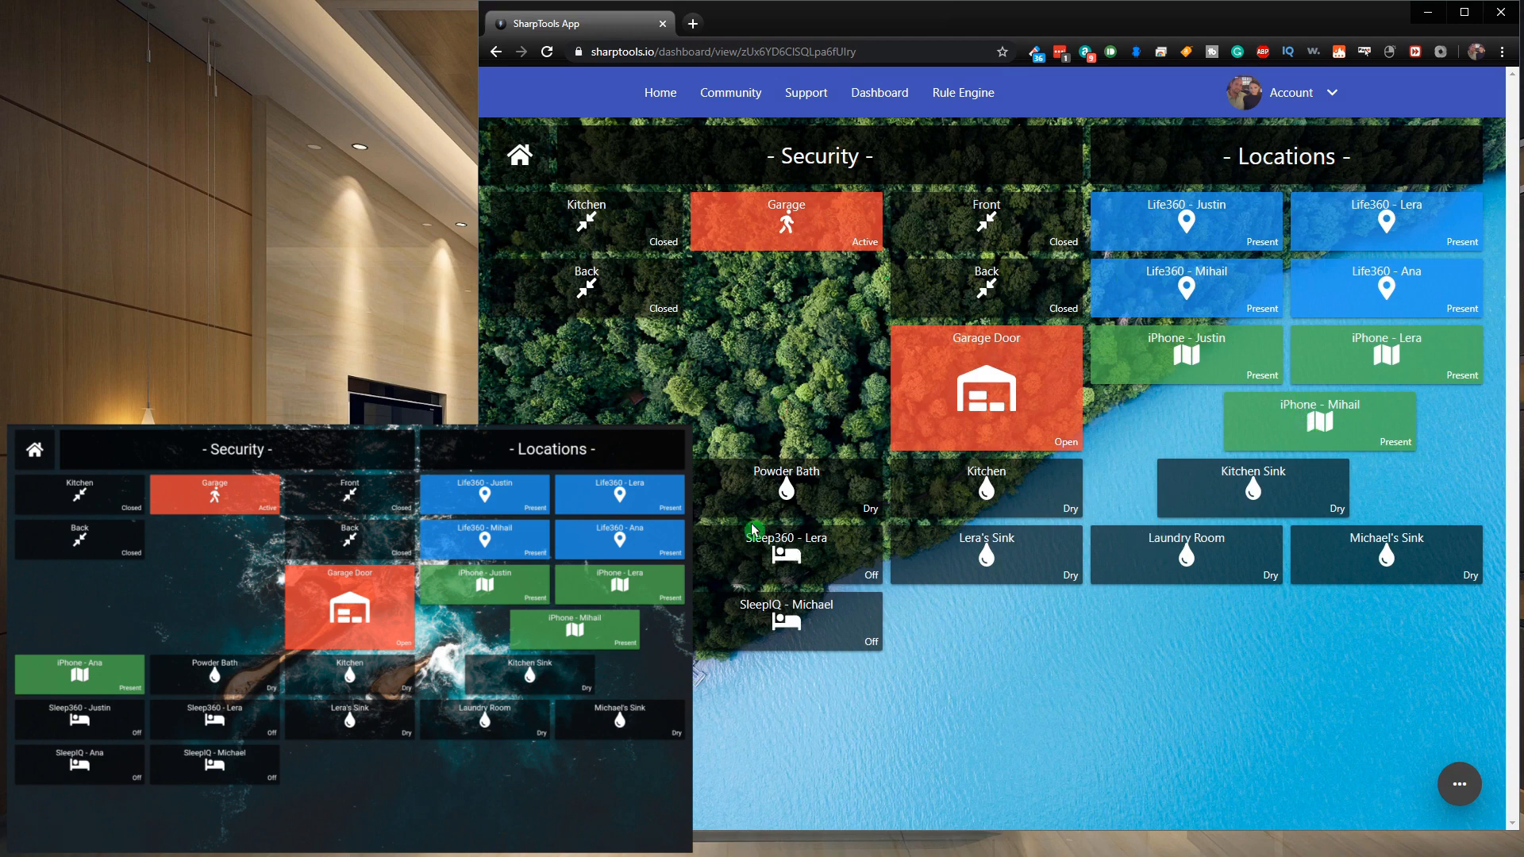
pyautogui.moveTo(476, 346)
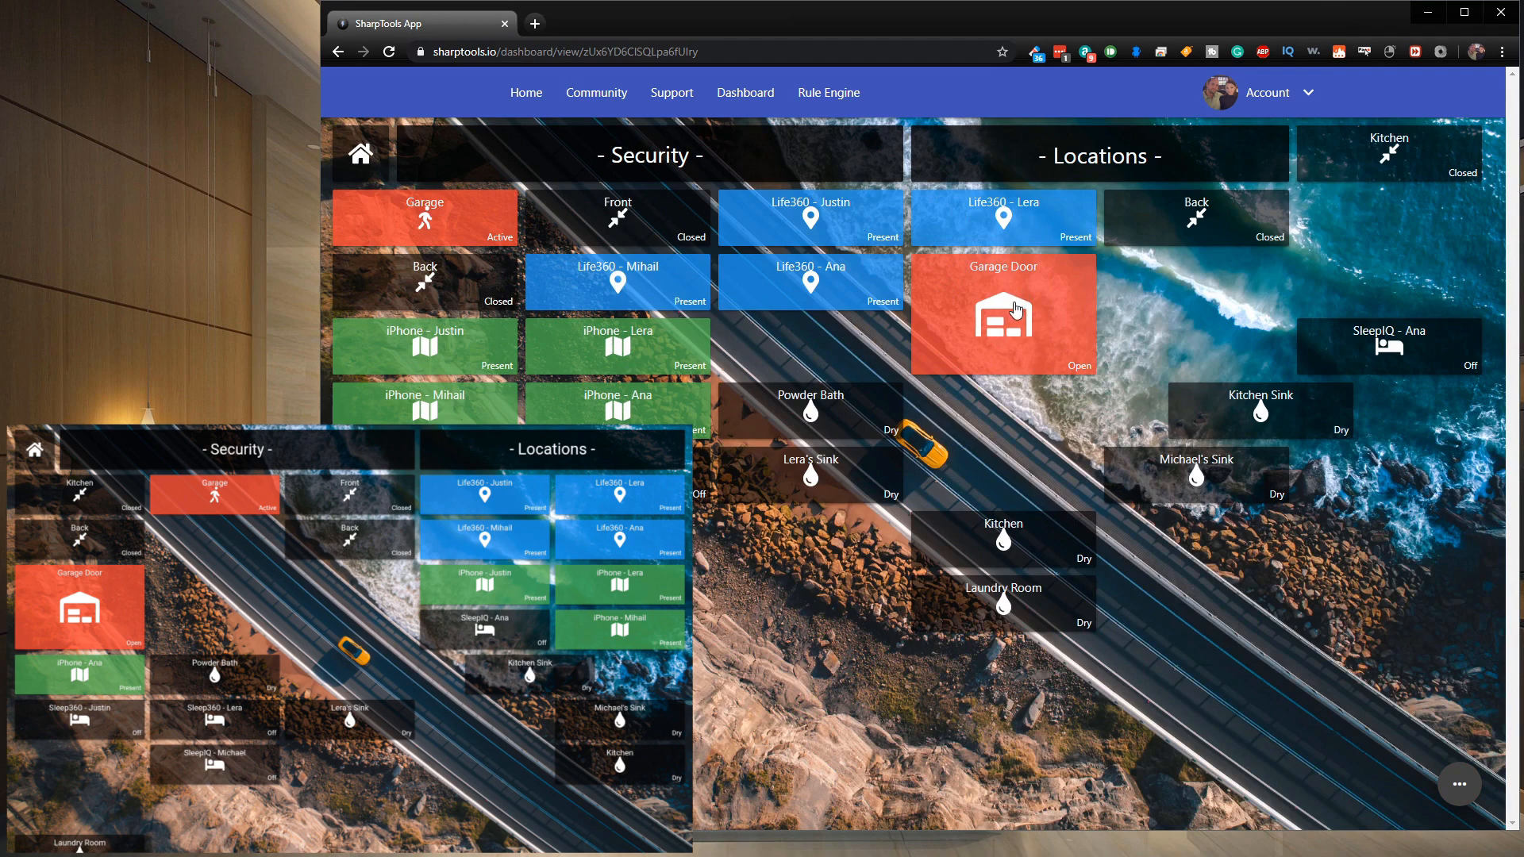
pyautogui.moveTo(445, 410)
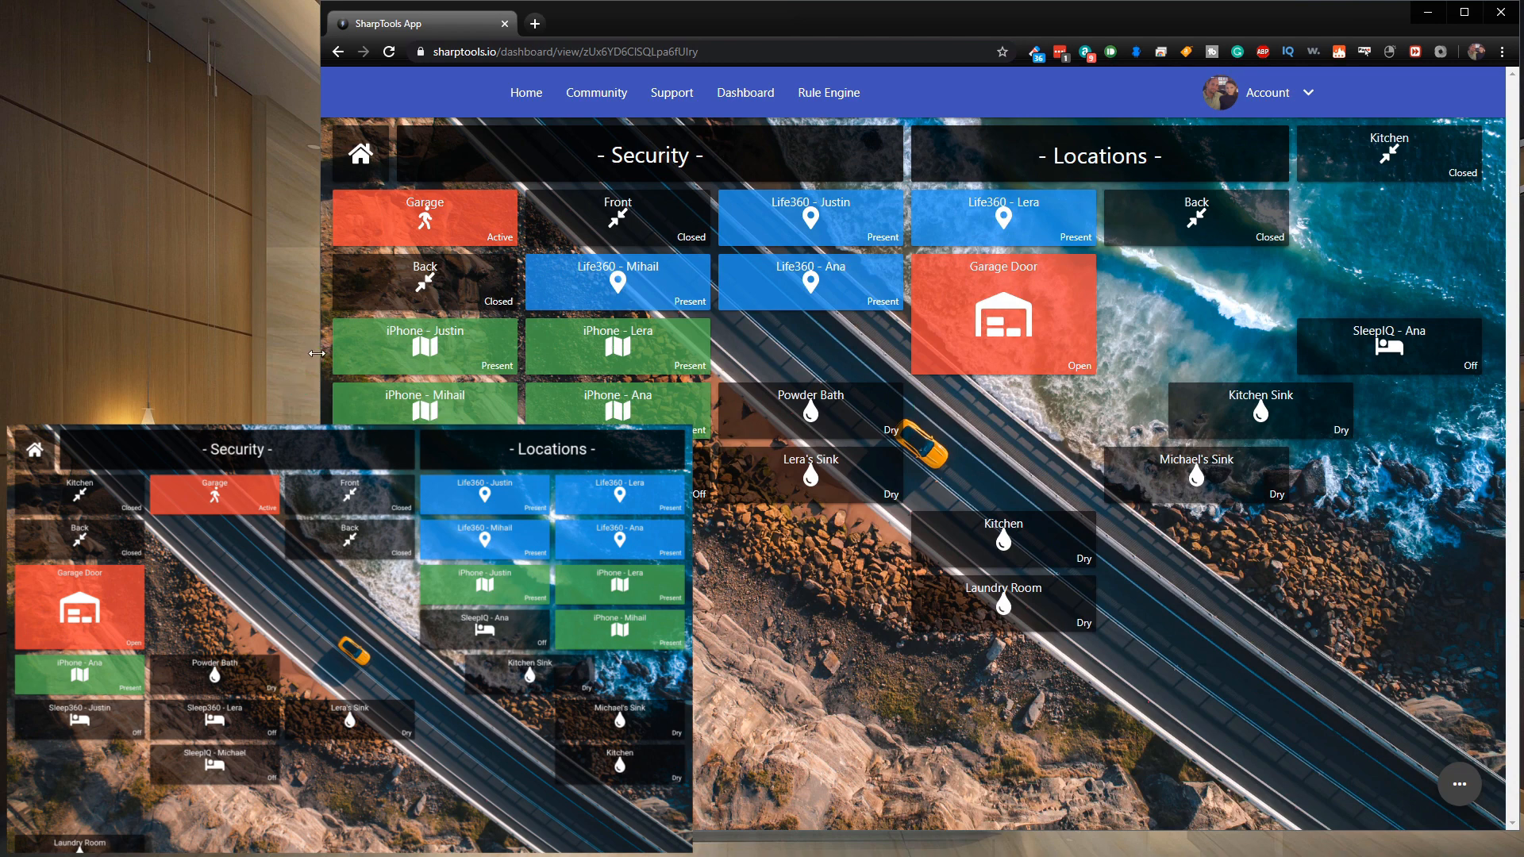
# Rearrange tiles in the widened window and save the layout
pyautogui.click(1390, 152)
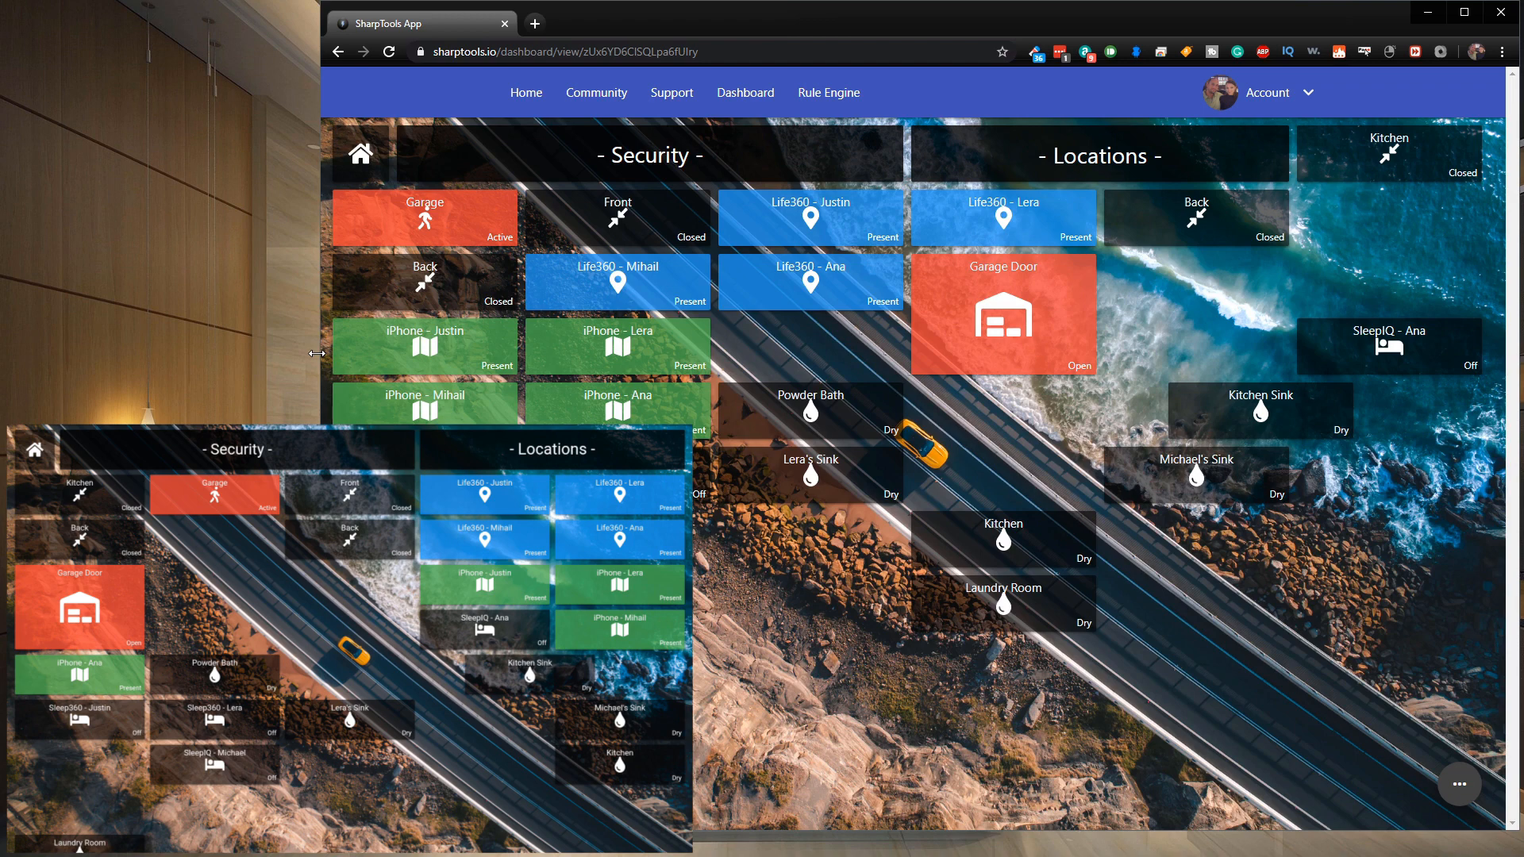
pyautogui.click(426, 216)
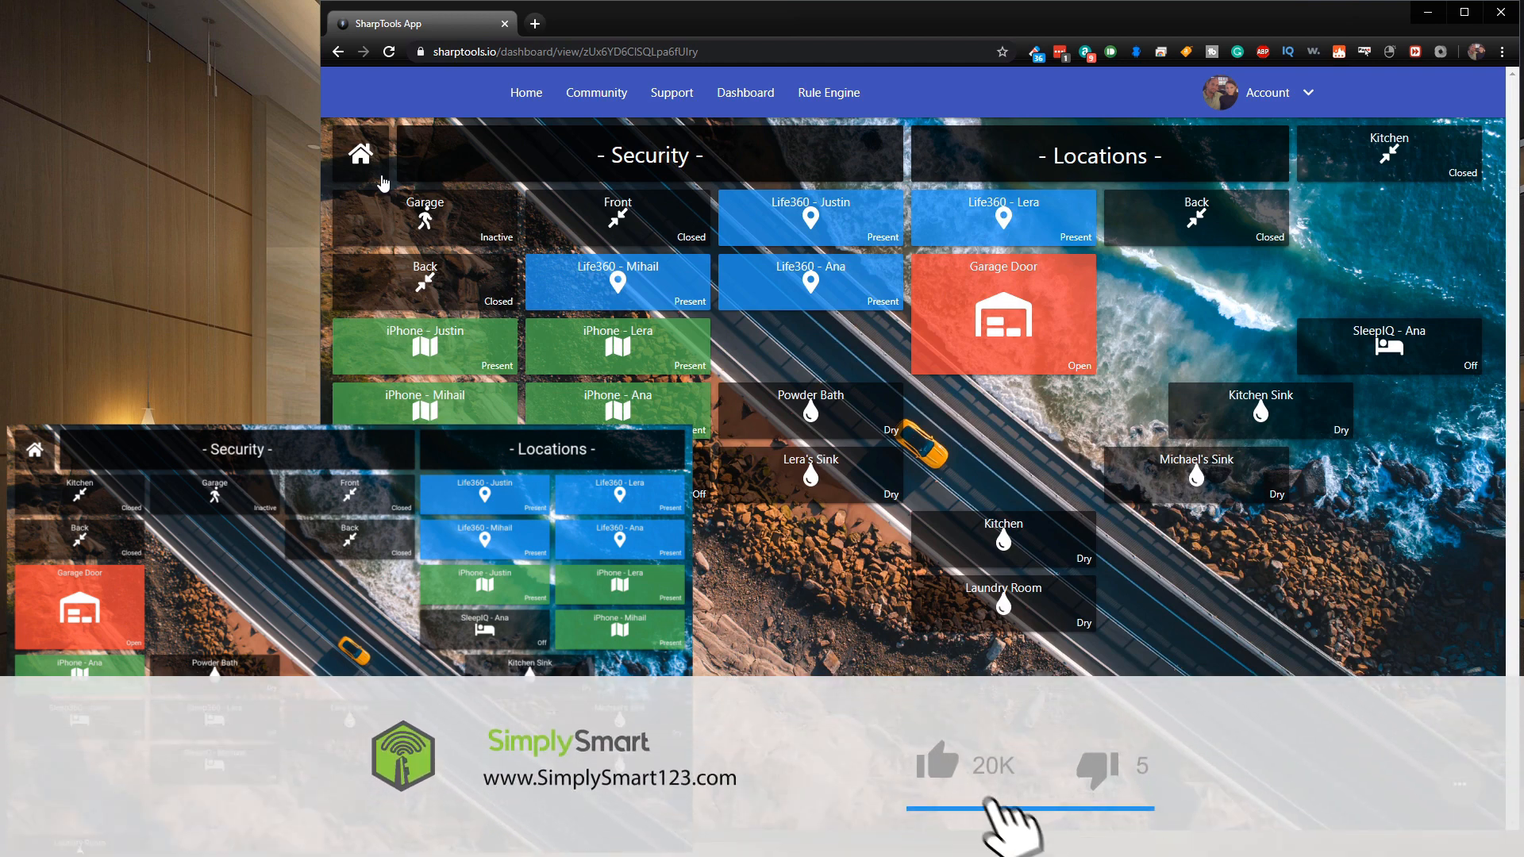
pyautogui.click(937, 762)
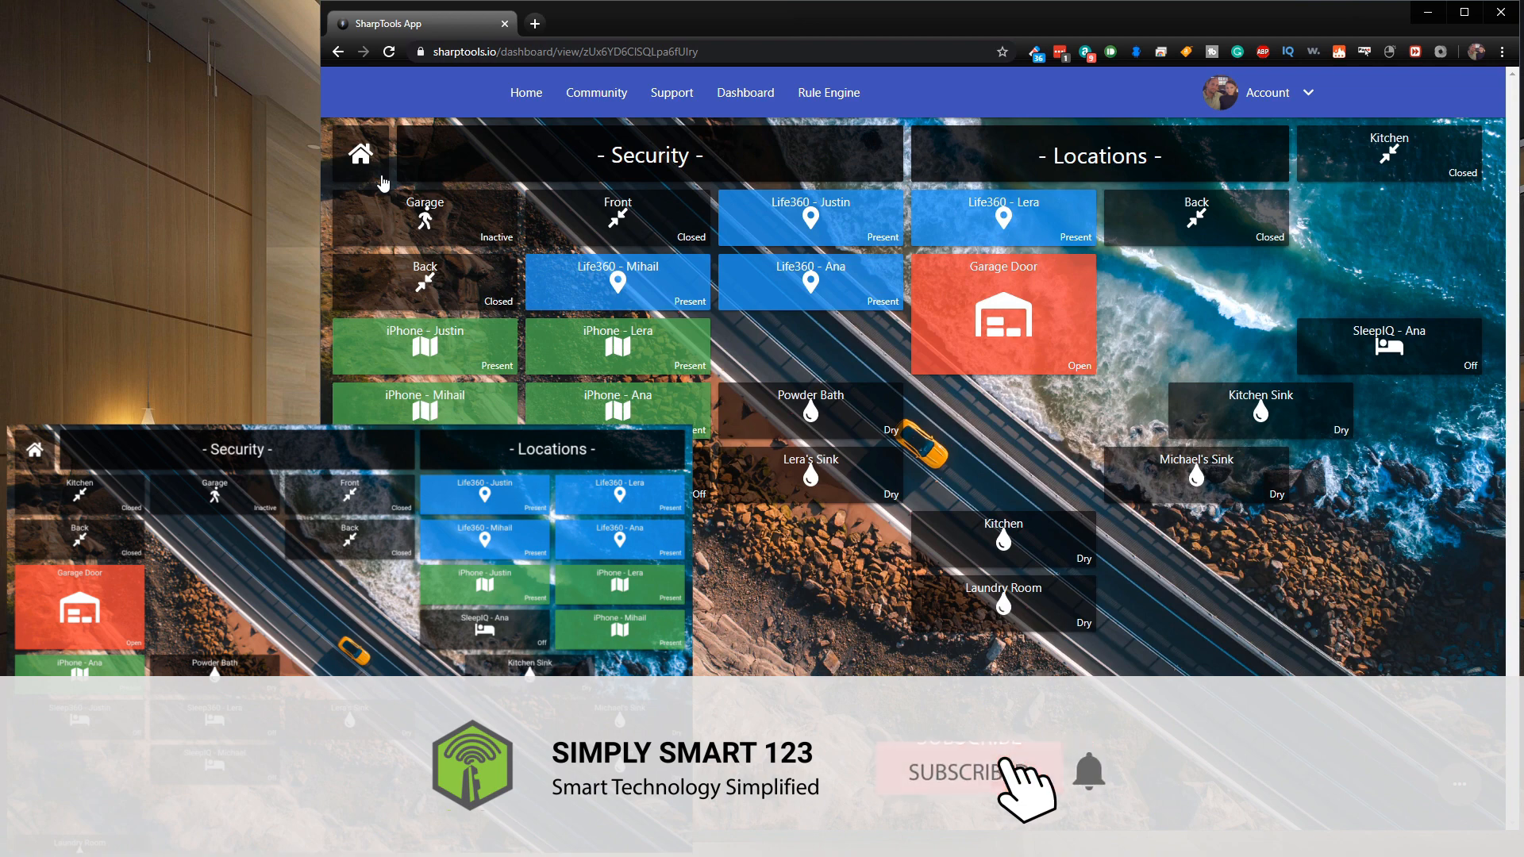
pyautogui.click(965, 771)
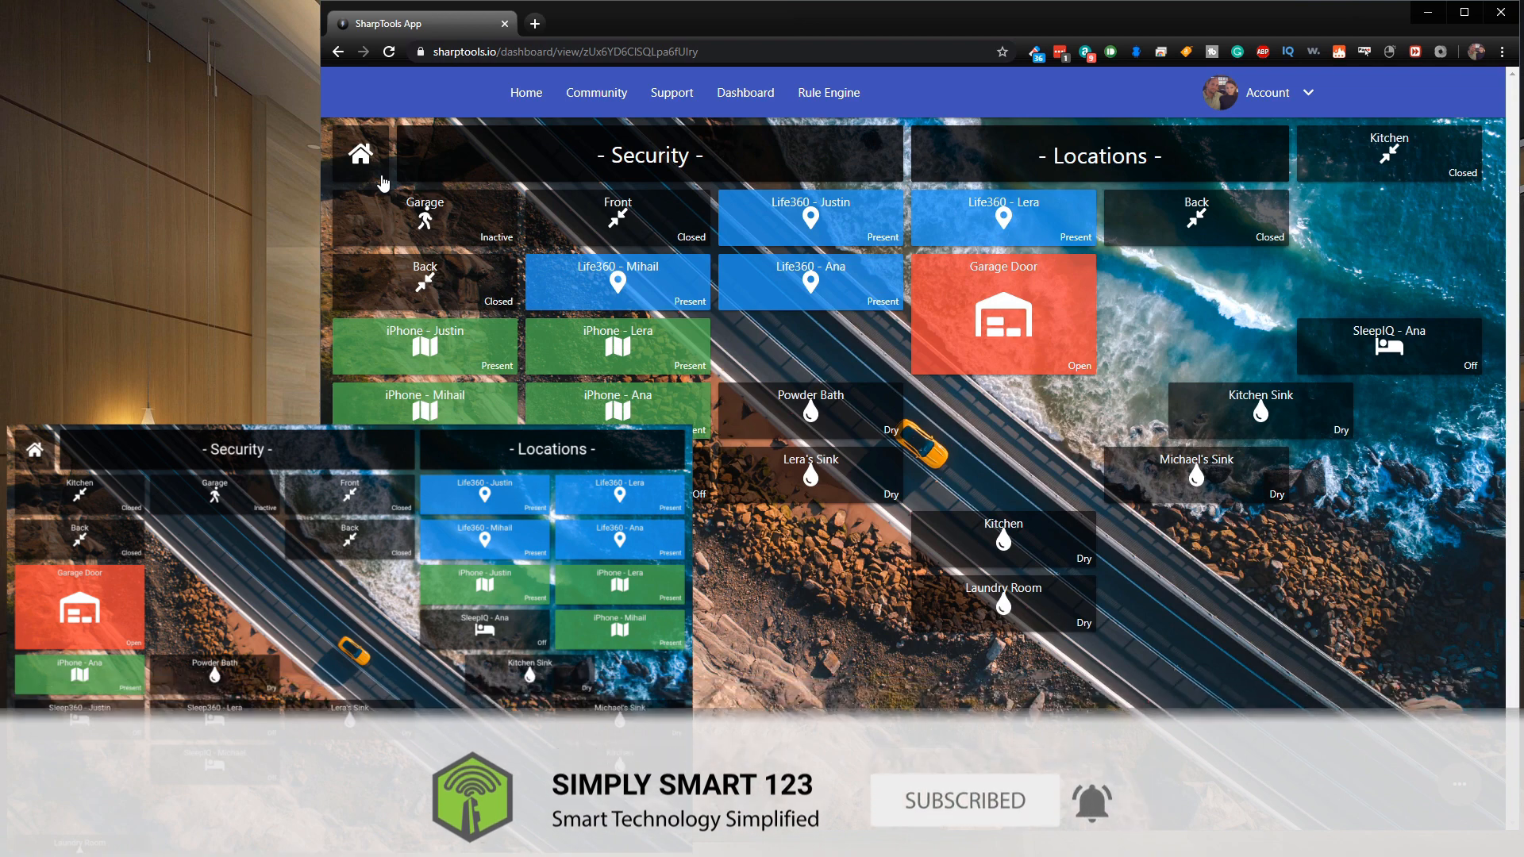